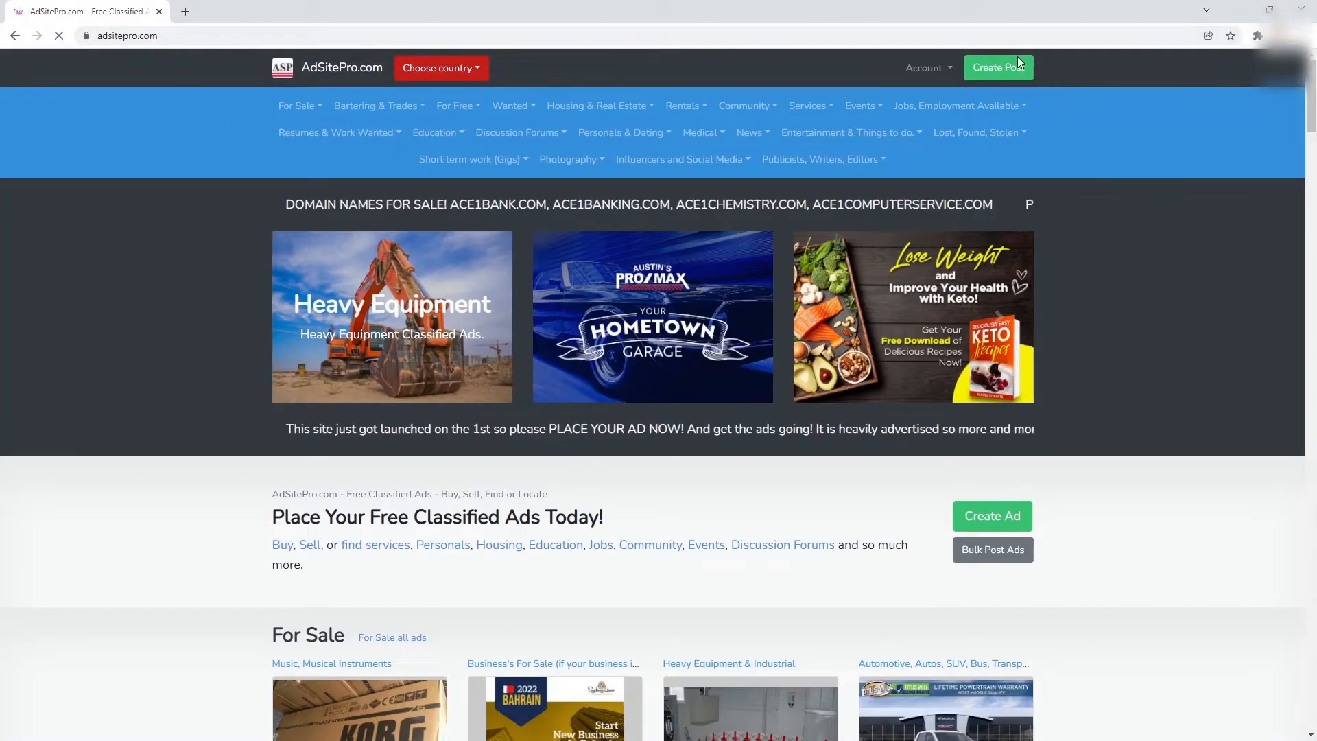
Step: Start a new post in Tacoma, Washington 98402 with Seattle, Burien and Tukwila as extra locations
click(997, 69)
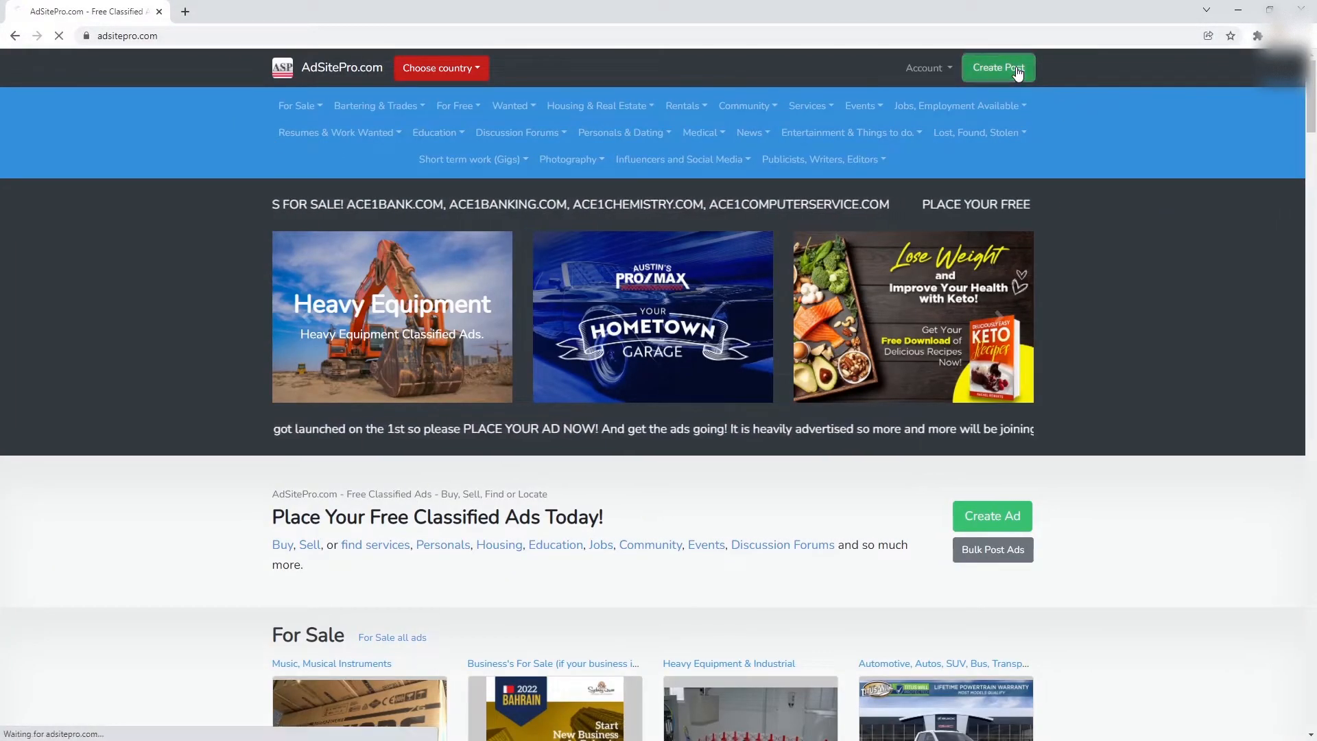
click(997, 67)
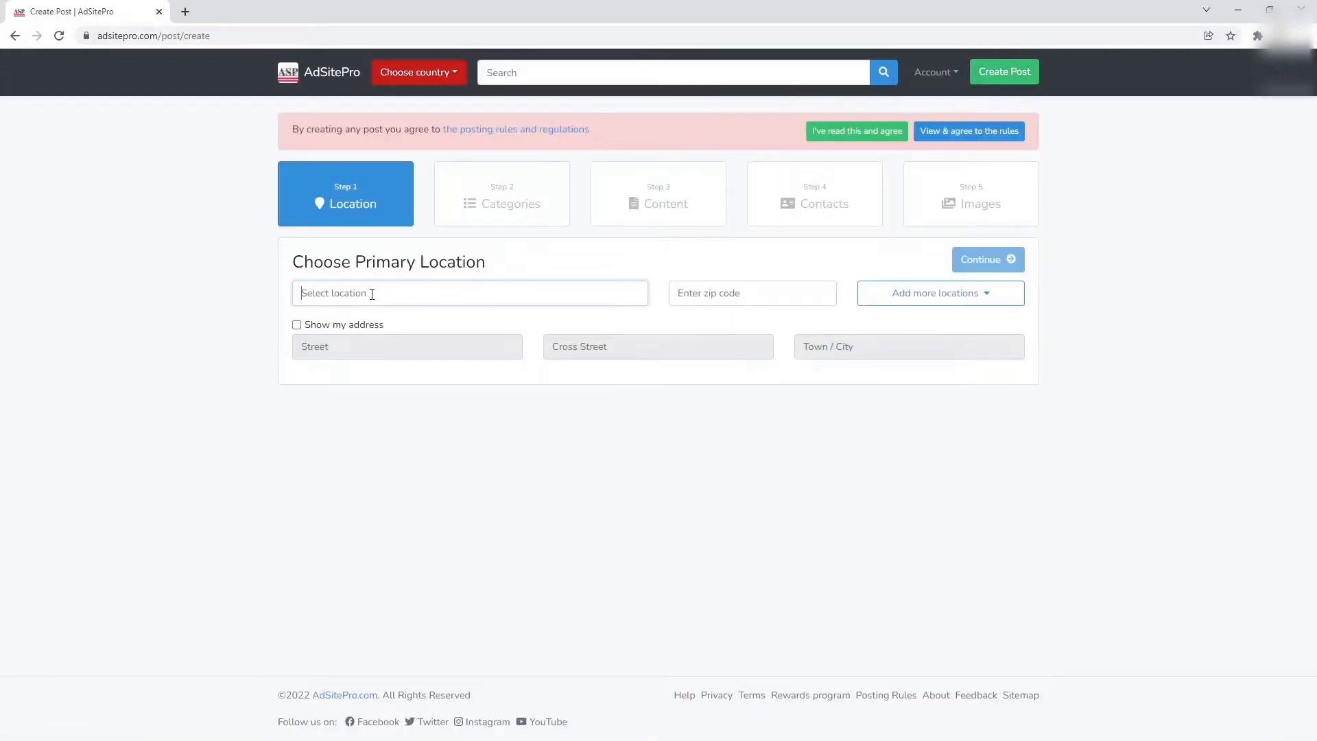
text(Tacoma, Washington, United States)
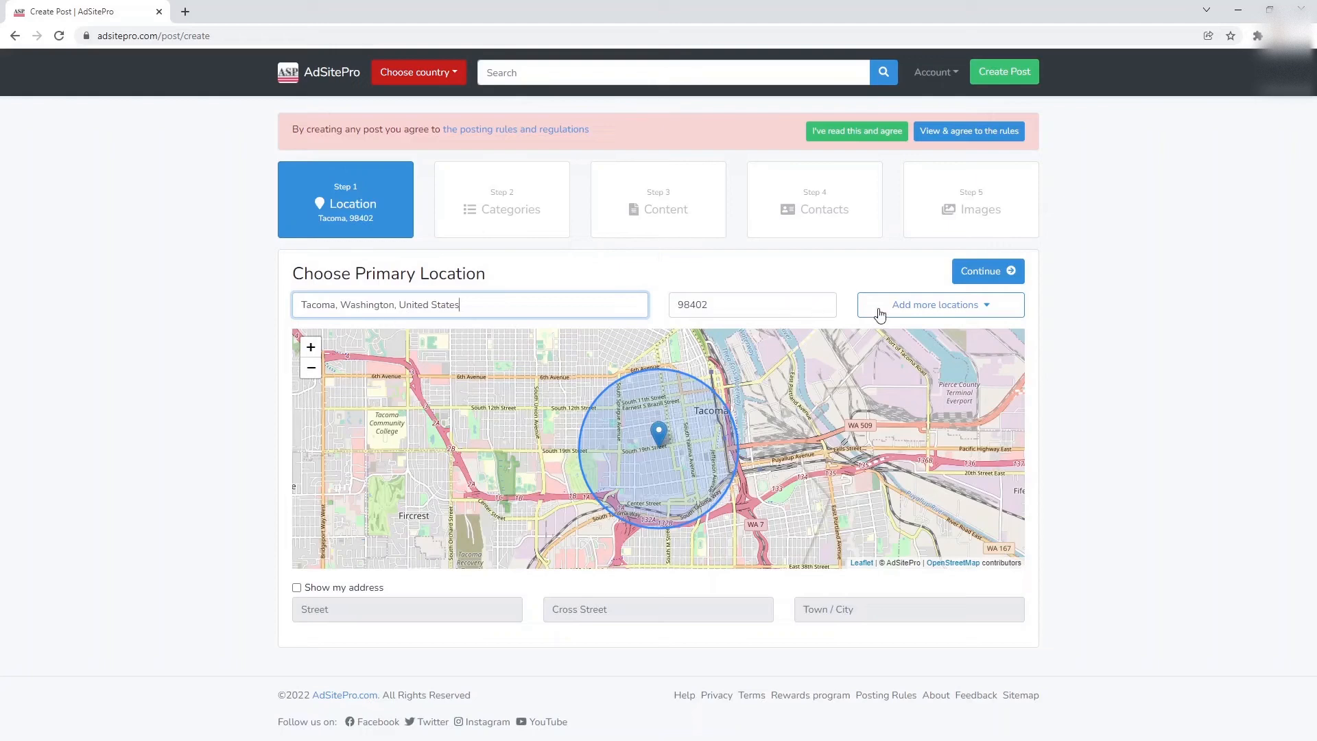
click(935, 305)
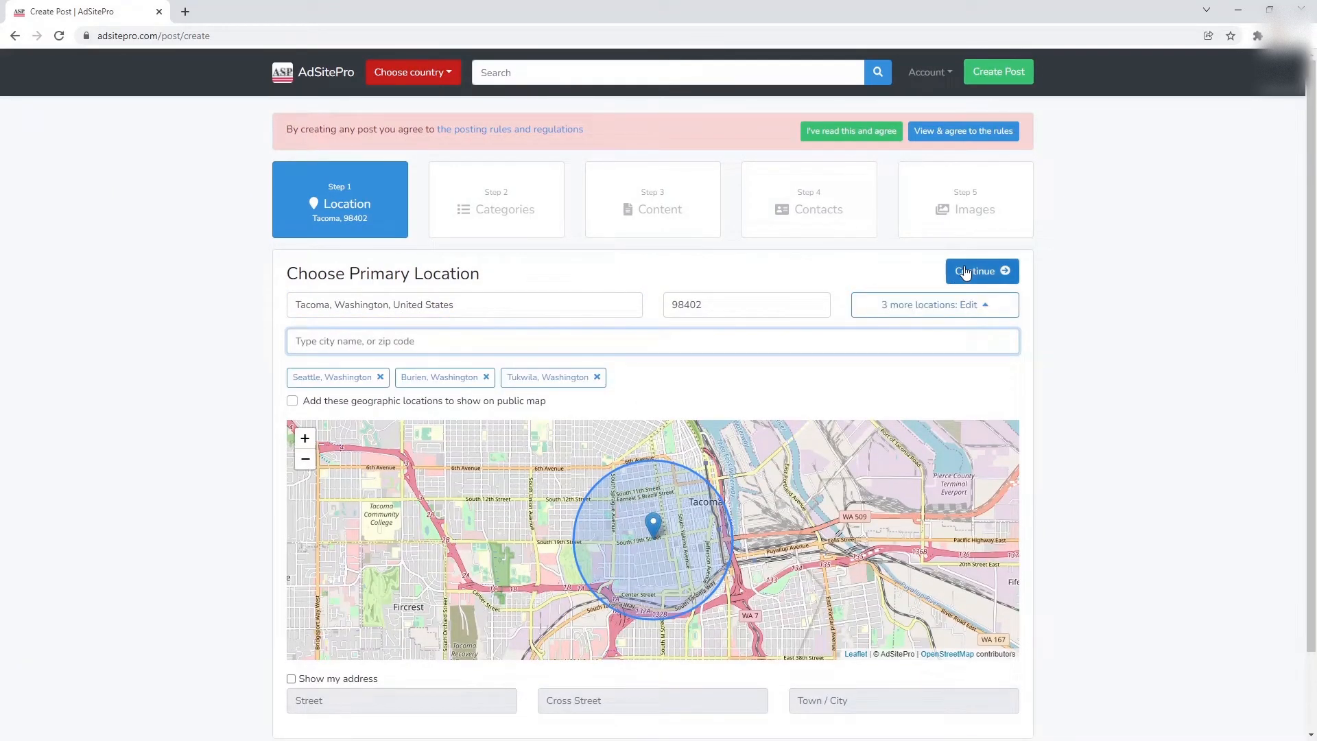
Step: File the ad under the Services category with the Photographers subcategory
click(976, 270)
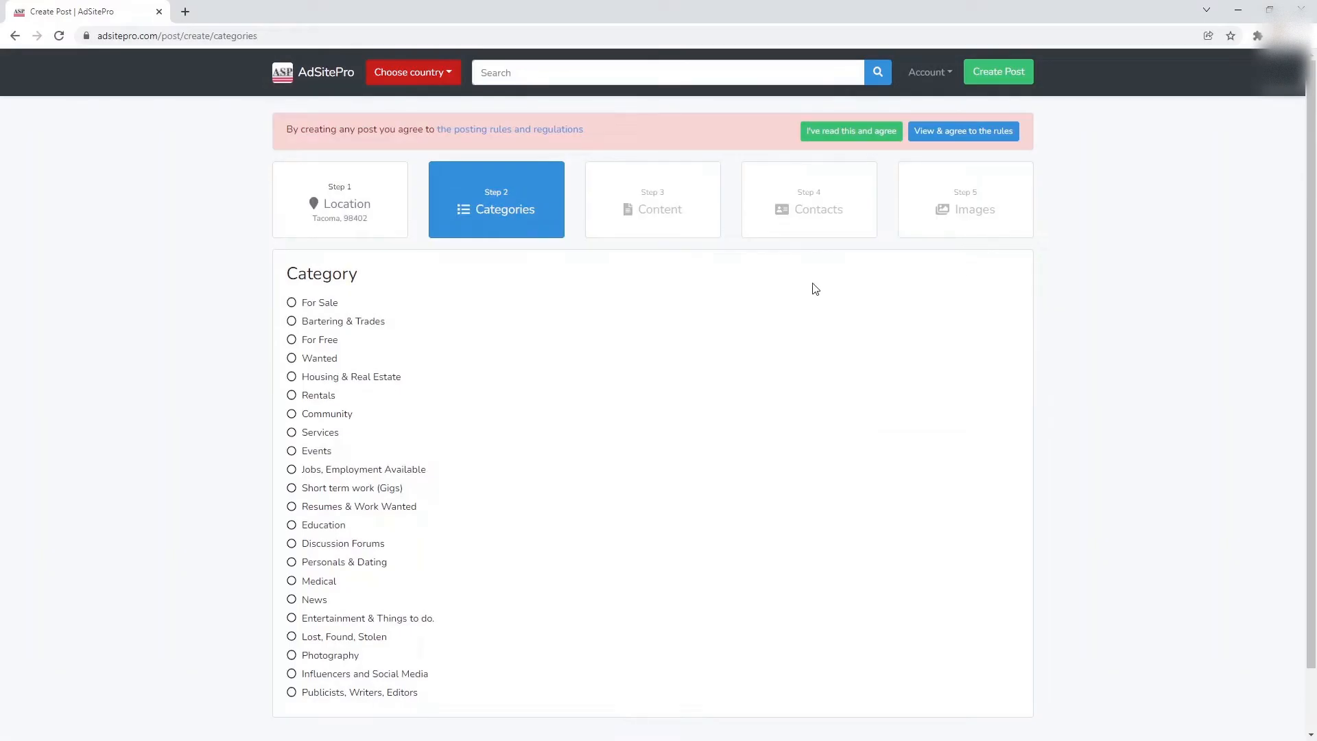
click(291, 432)
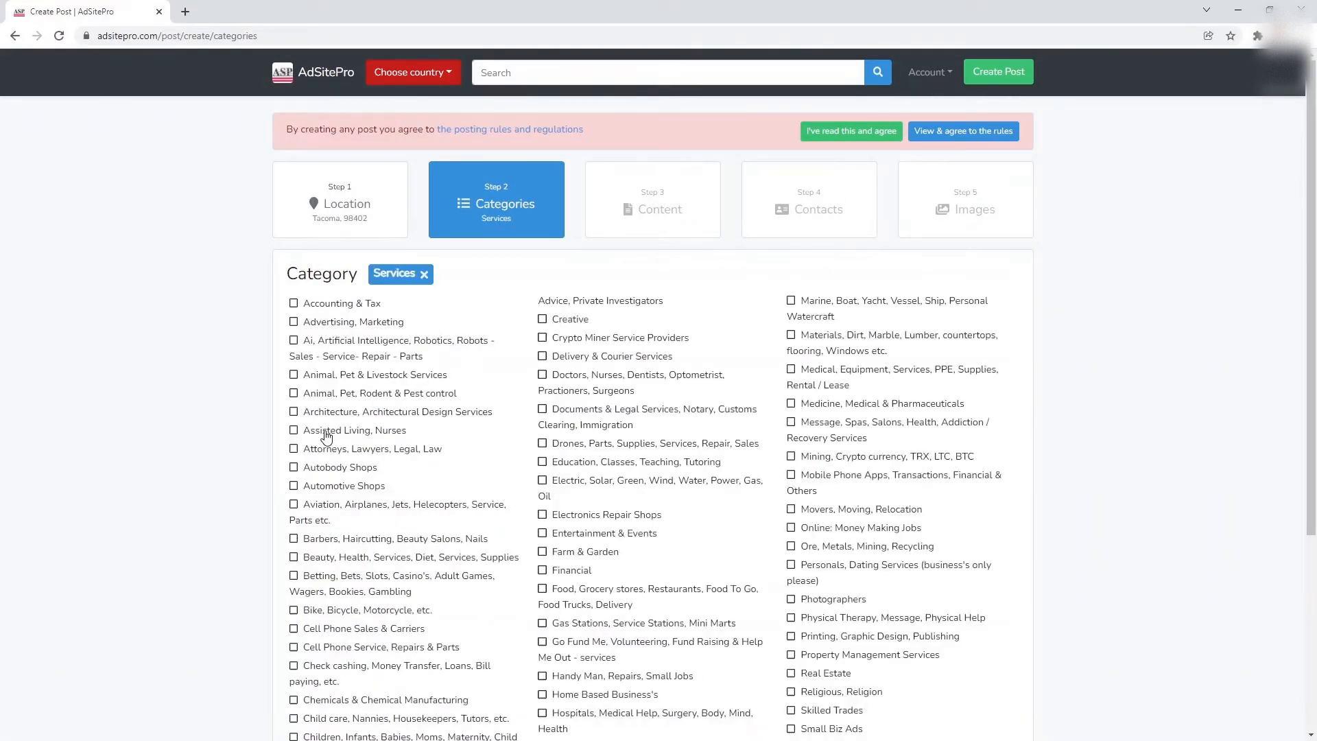
click(790, 598)
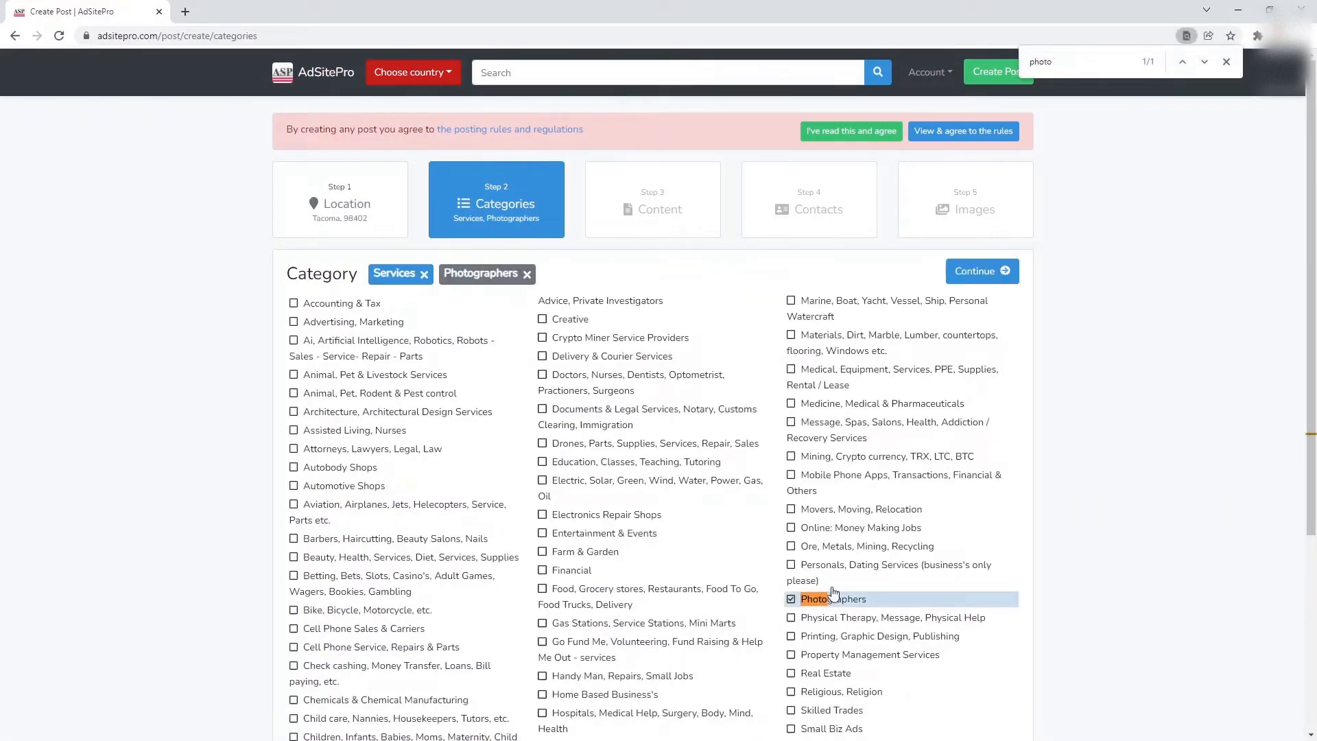
mouse_move(981, 270)
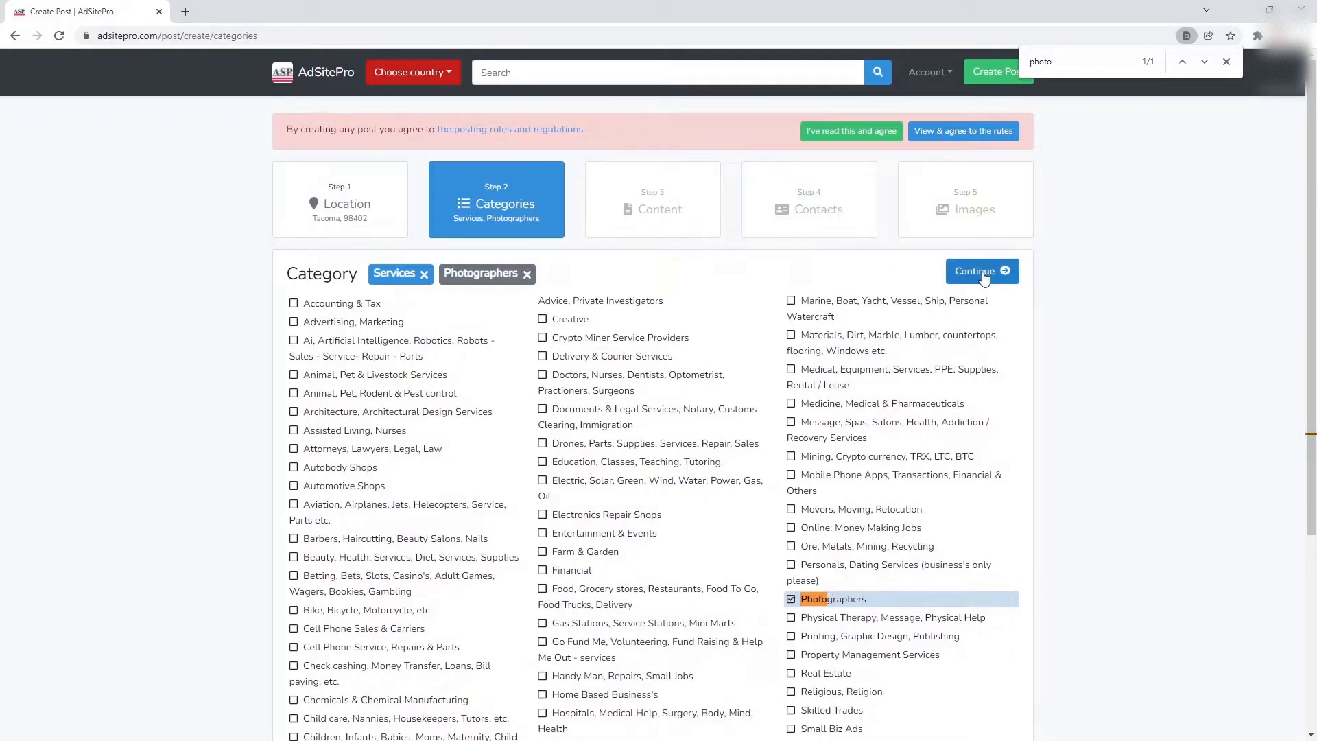
Step: Title the ad '360-degree Virtual Tours Photographer' and dismiss the posting rules warning
click(981, 271)
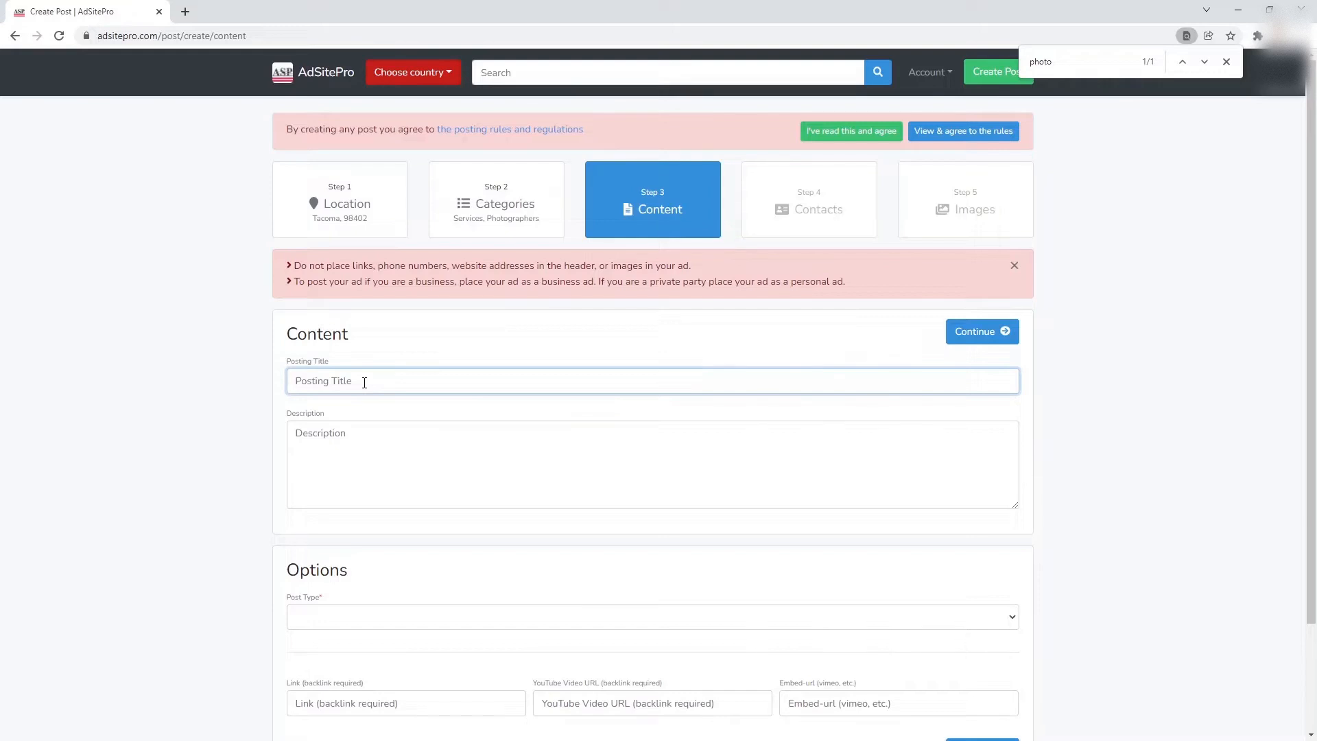
text(360-degree)
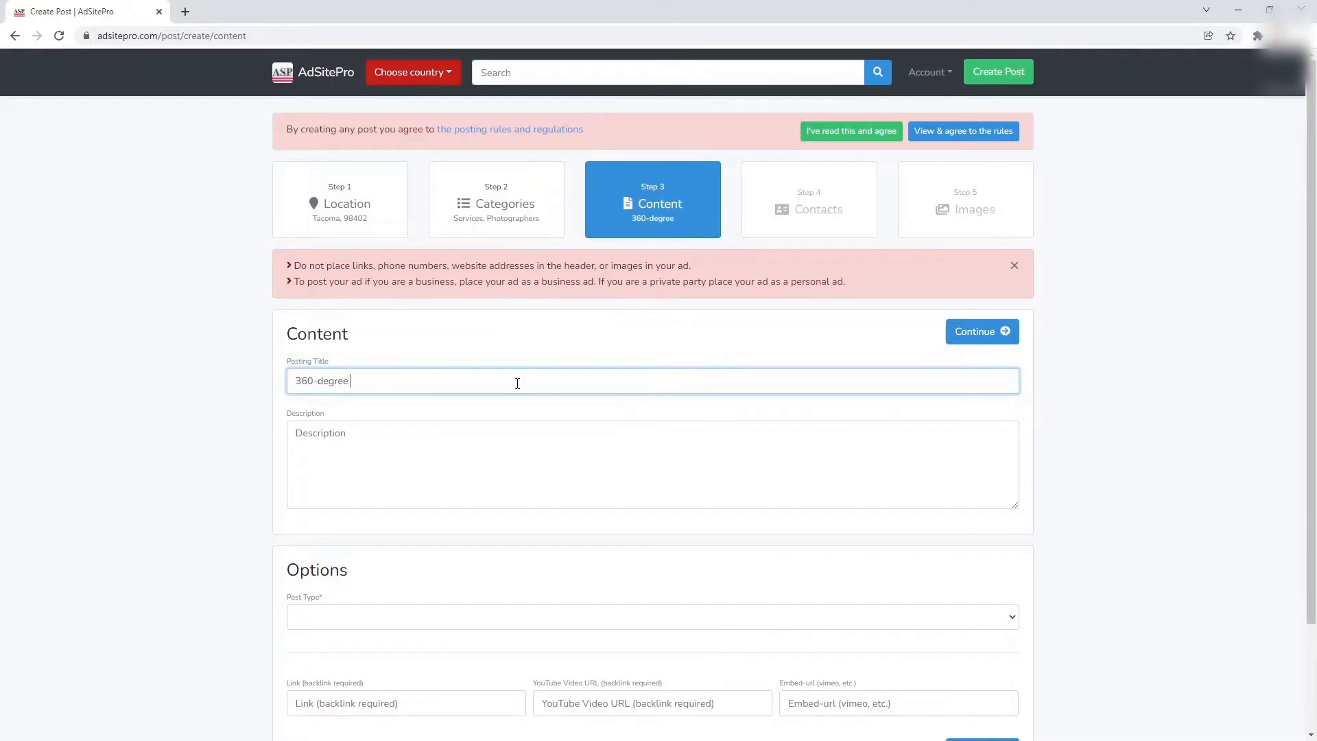
text(Virtual Tours Photographer)
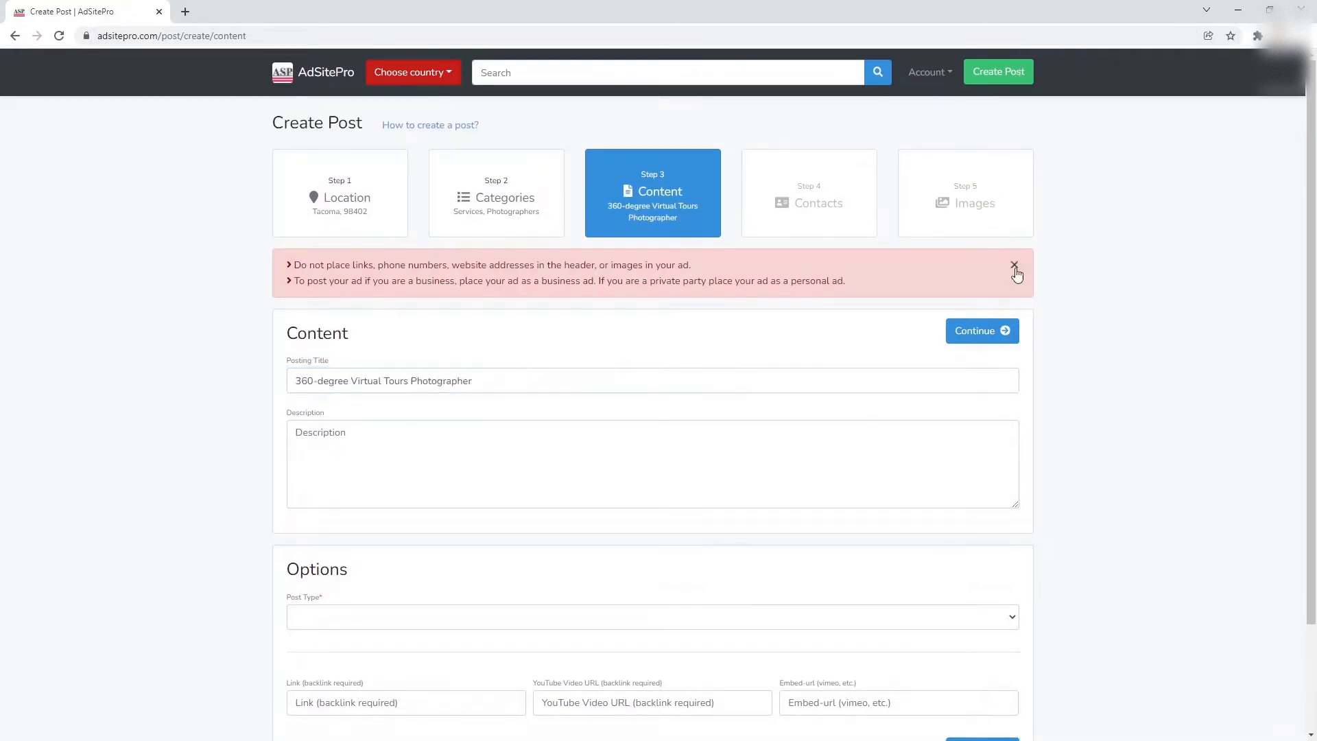
click(1014, 264)
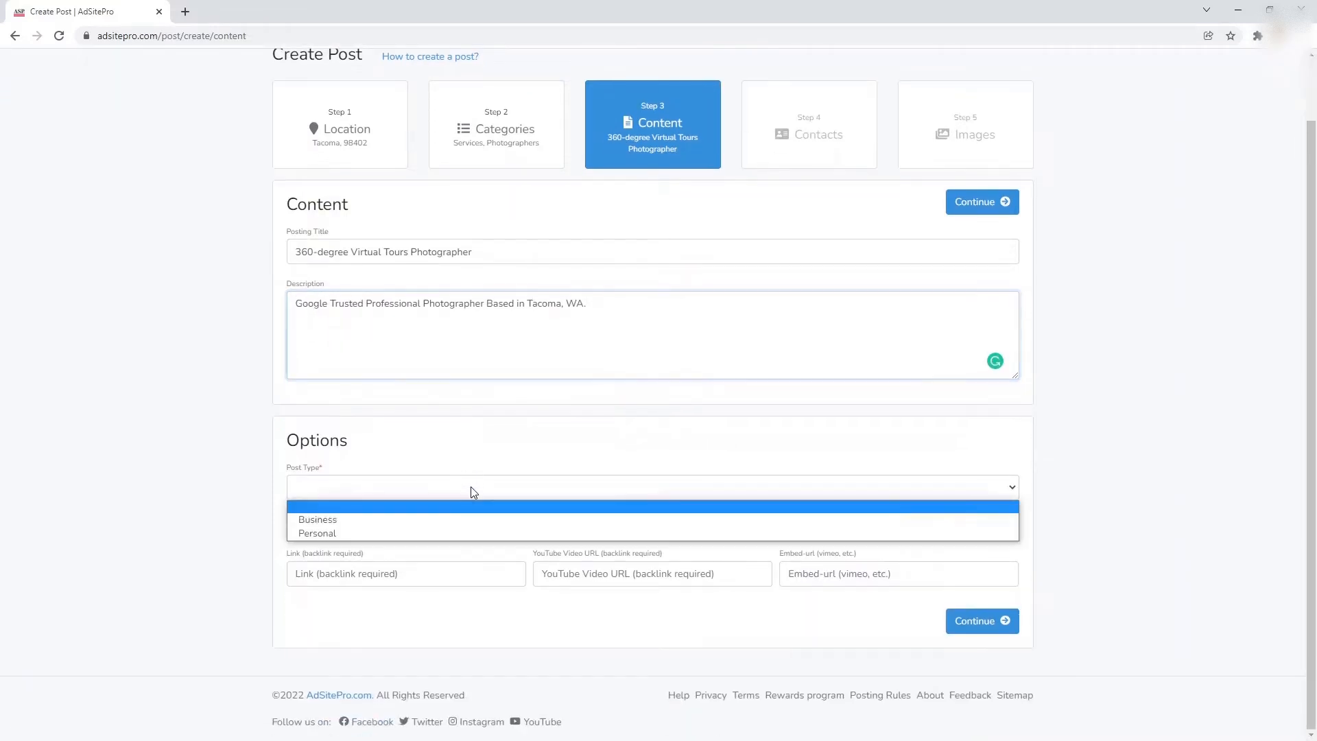
Step: Set Personal post type, enter the 360.grinev.info link and submit the content
click(316, 532)
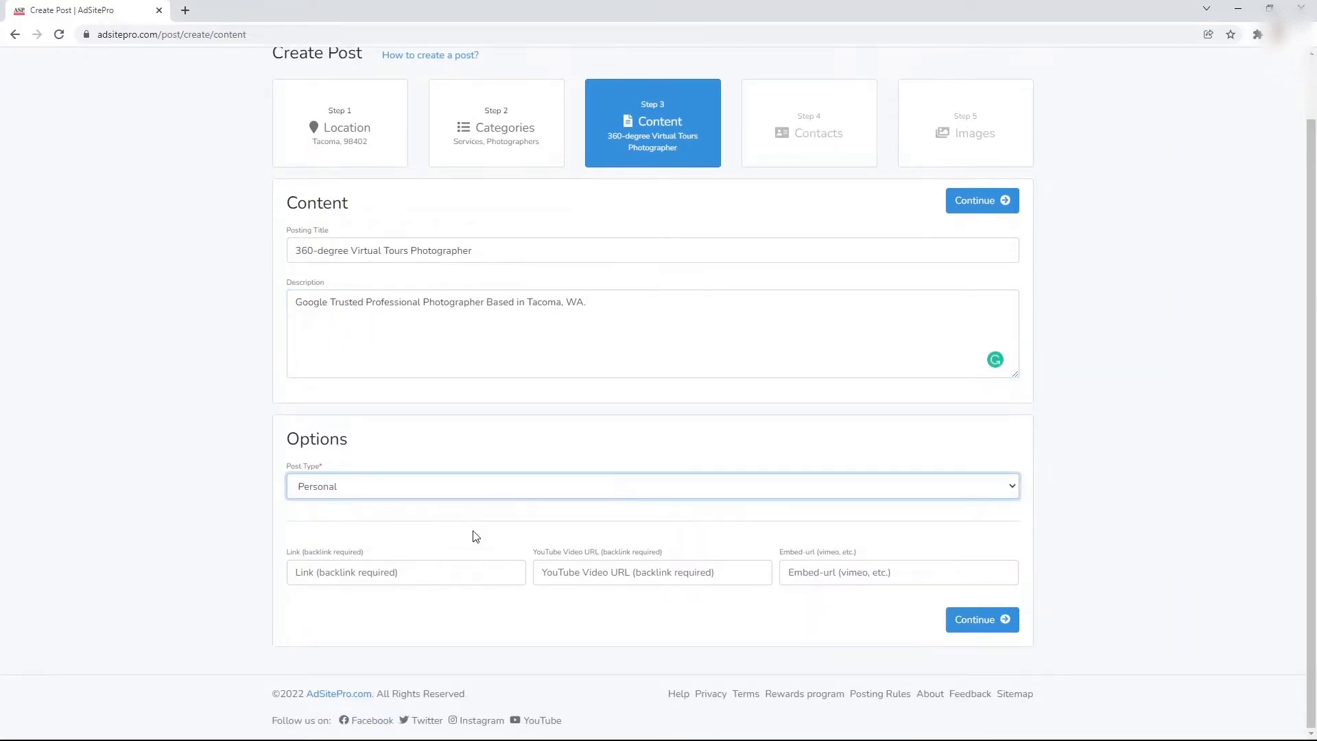
text(https://360)
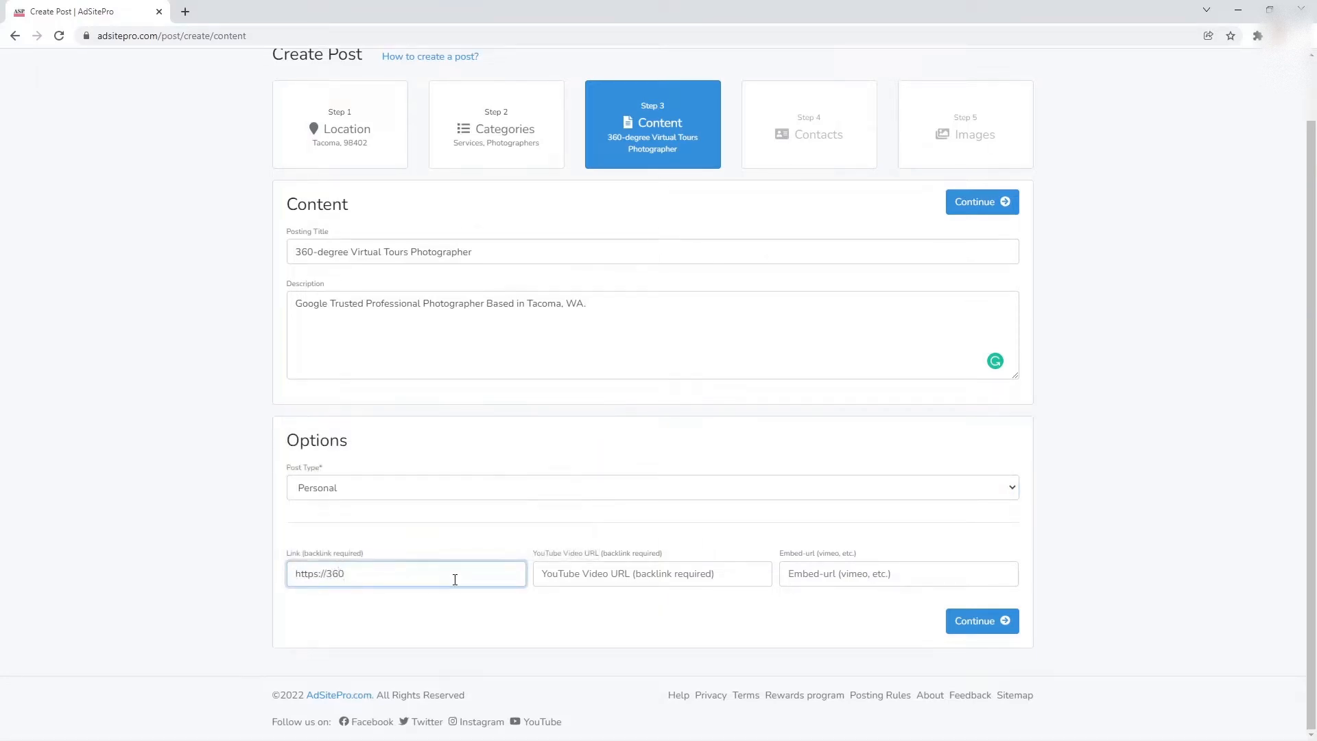
text(.grinev.info)
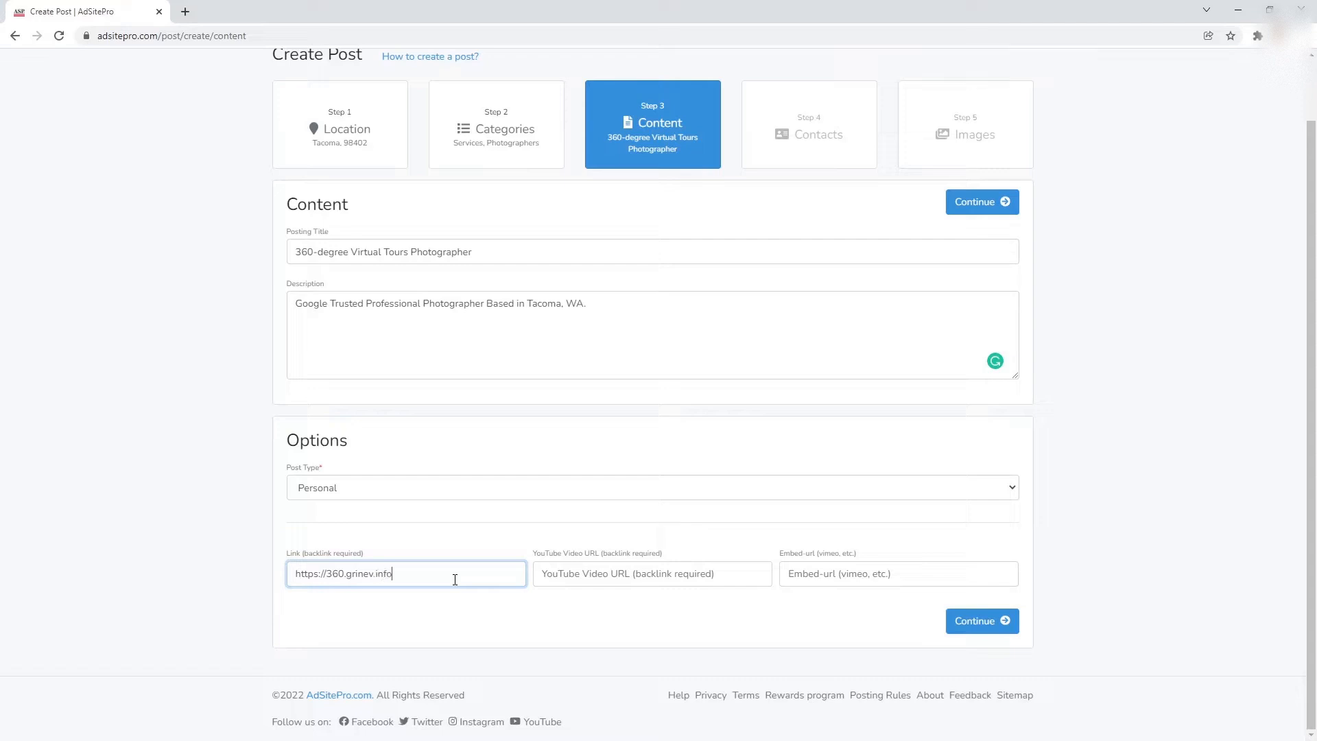
mouse_move(888, 618)
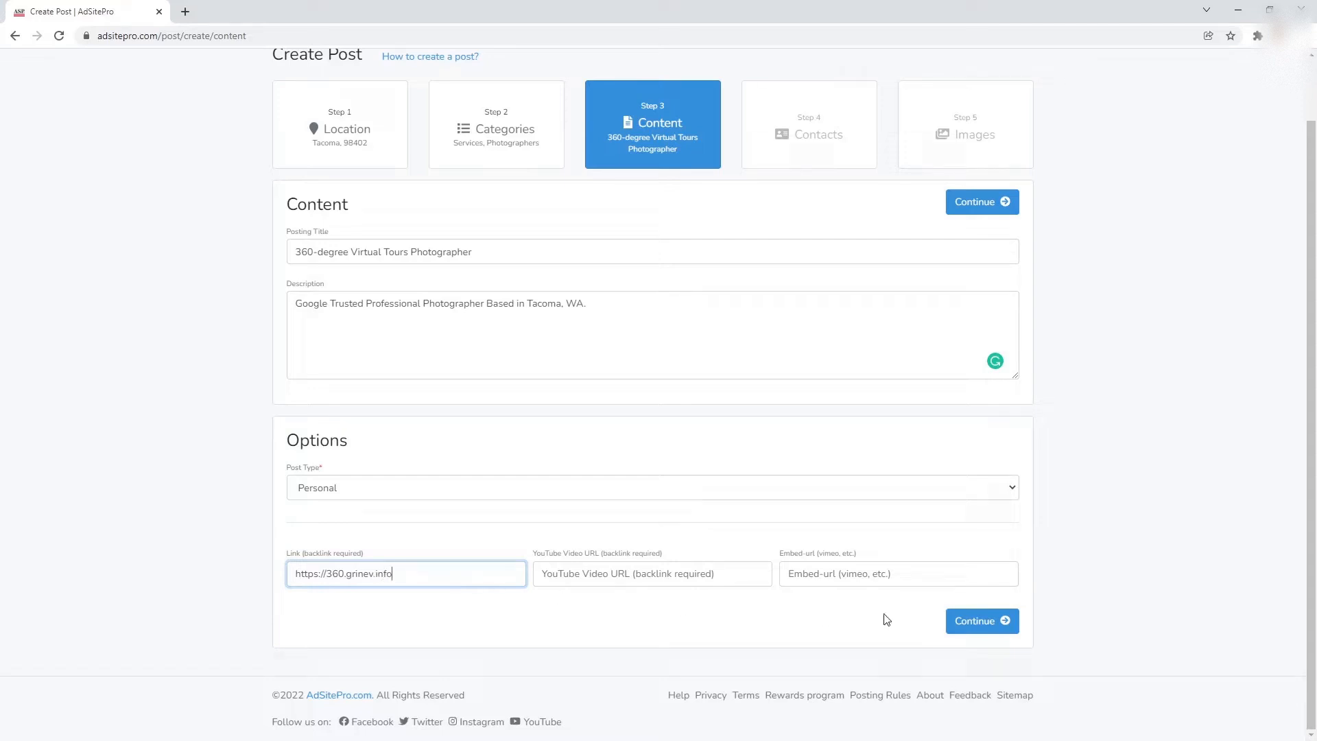
click(981, 620)
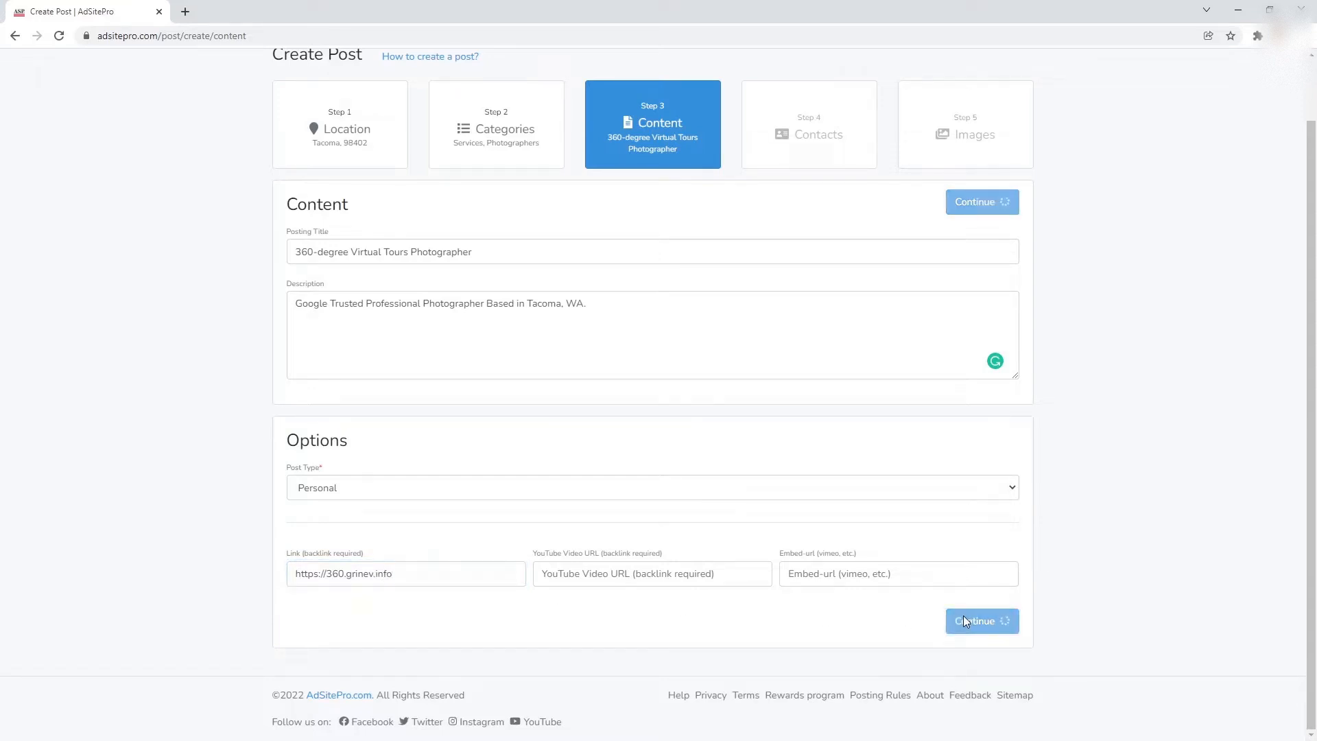
Step: Resubmit and get the 'given data was invalid' error requiring a backlink on the linked site
click(980, 620)
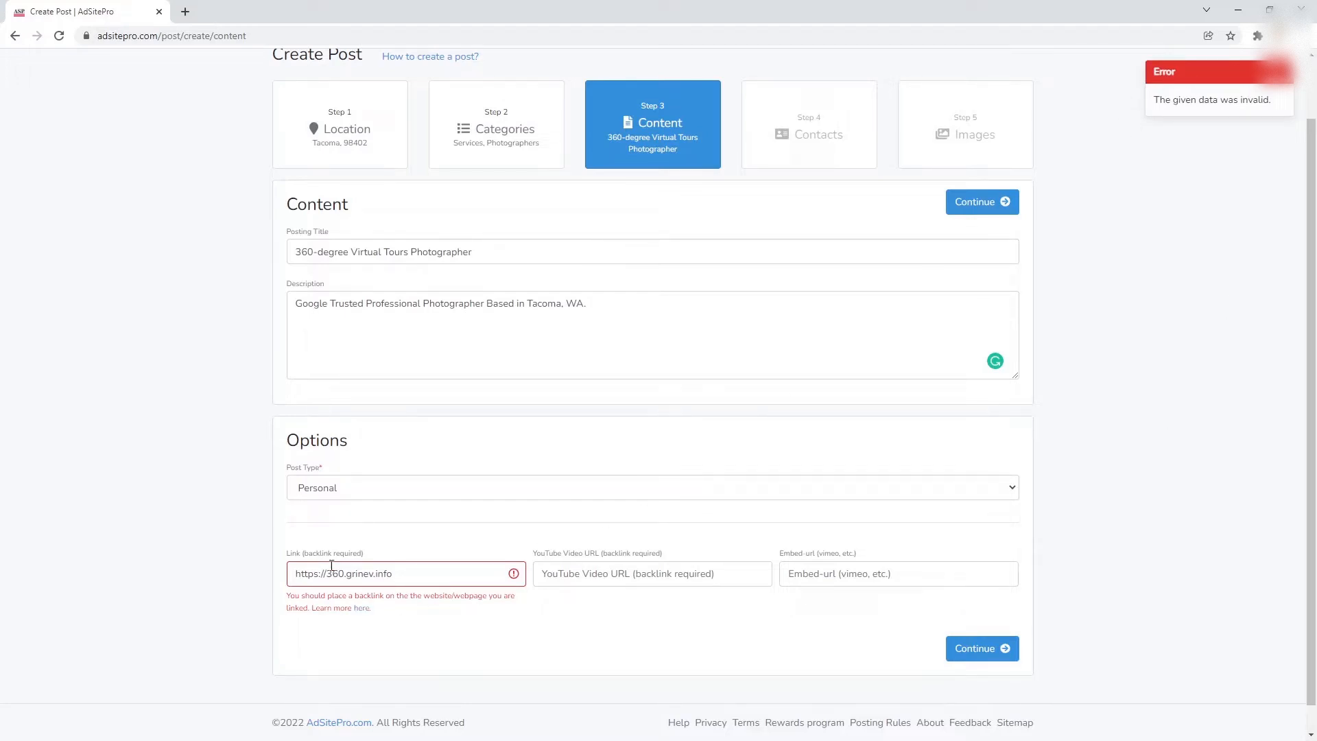
mouse_move(369, 609)
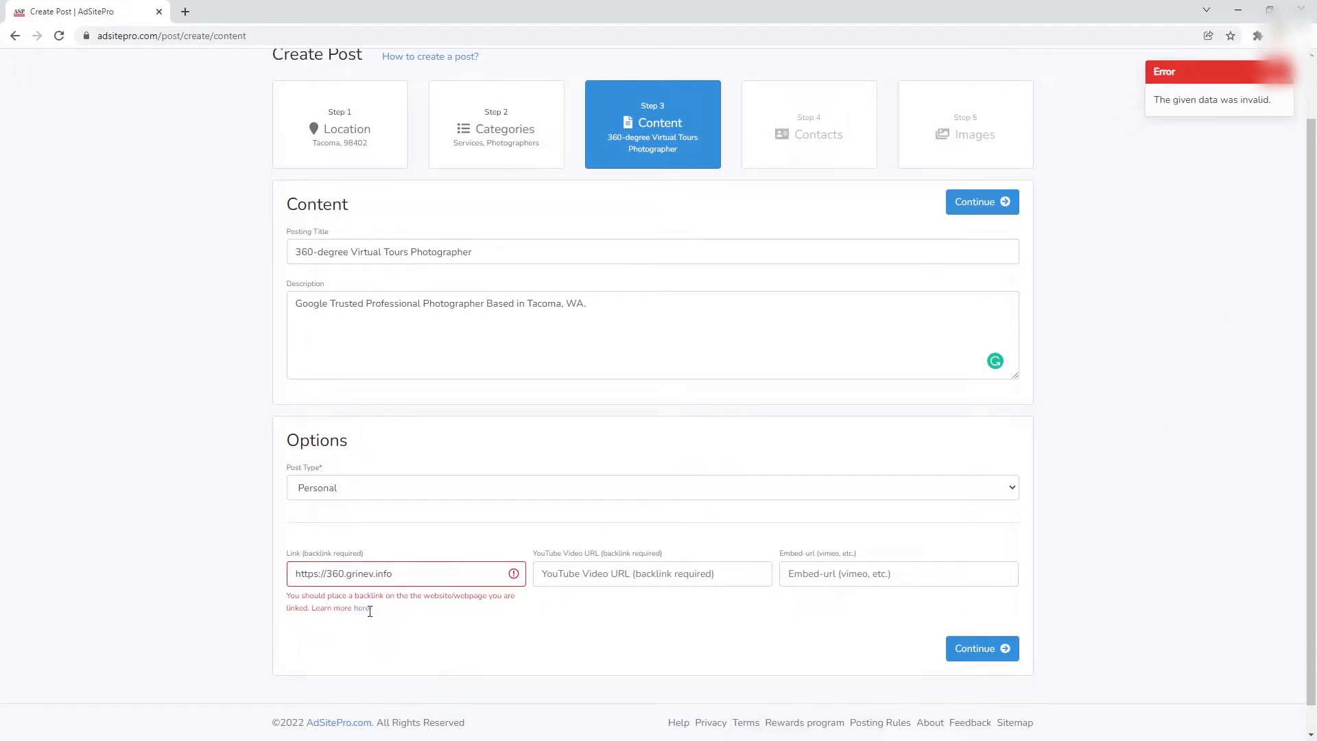
mouse_move(362, 613)
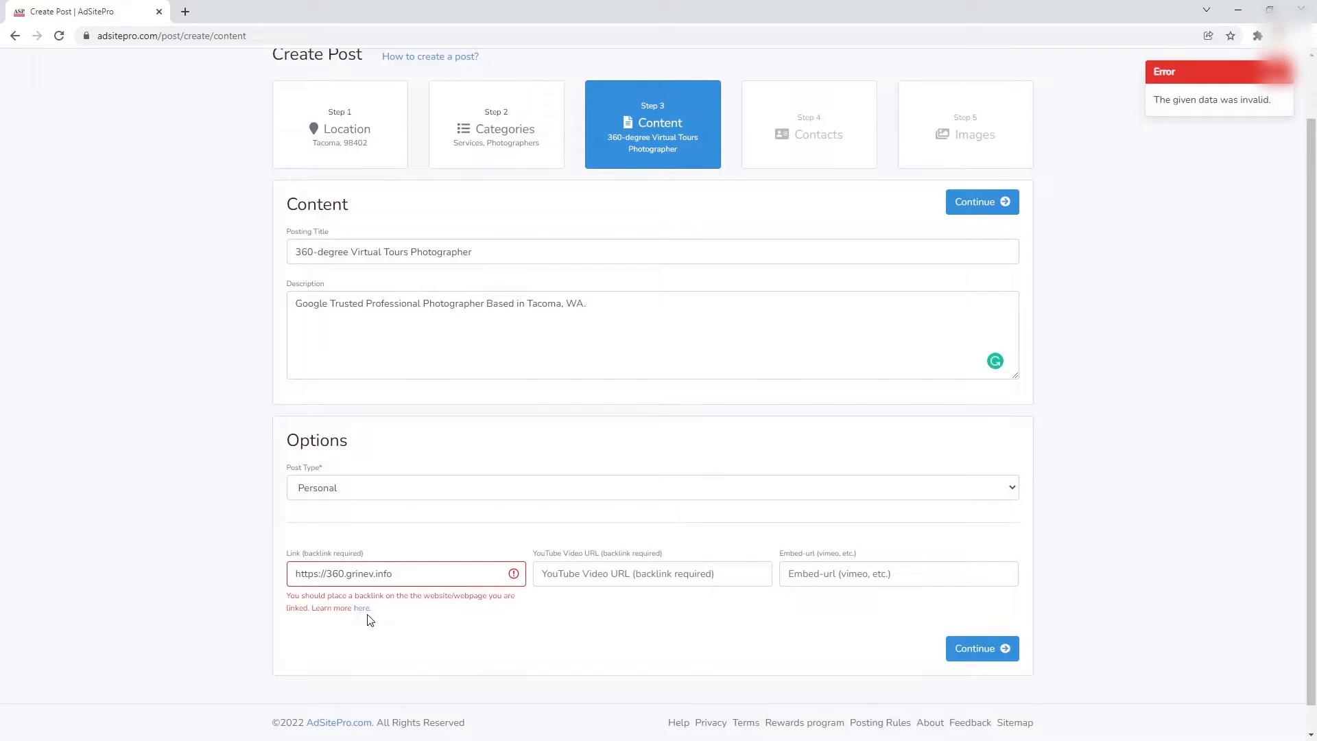
mouse_move(361, 611)
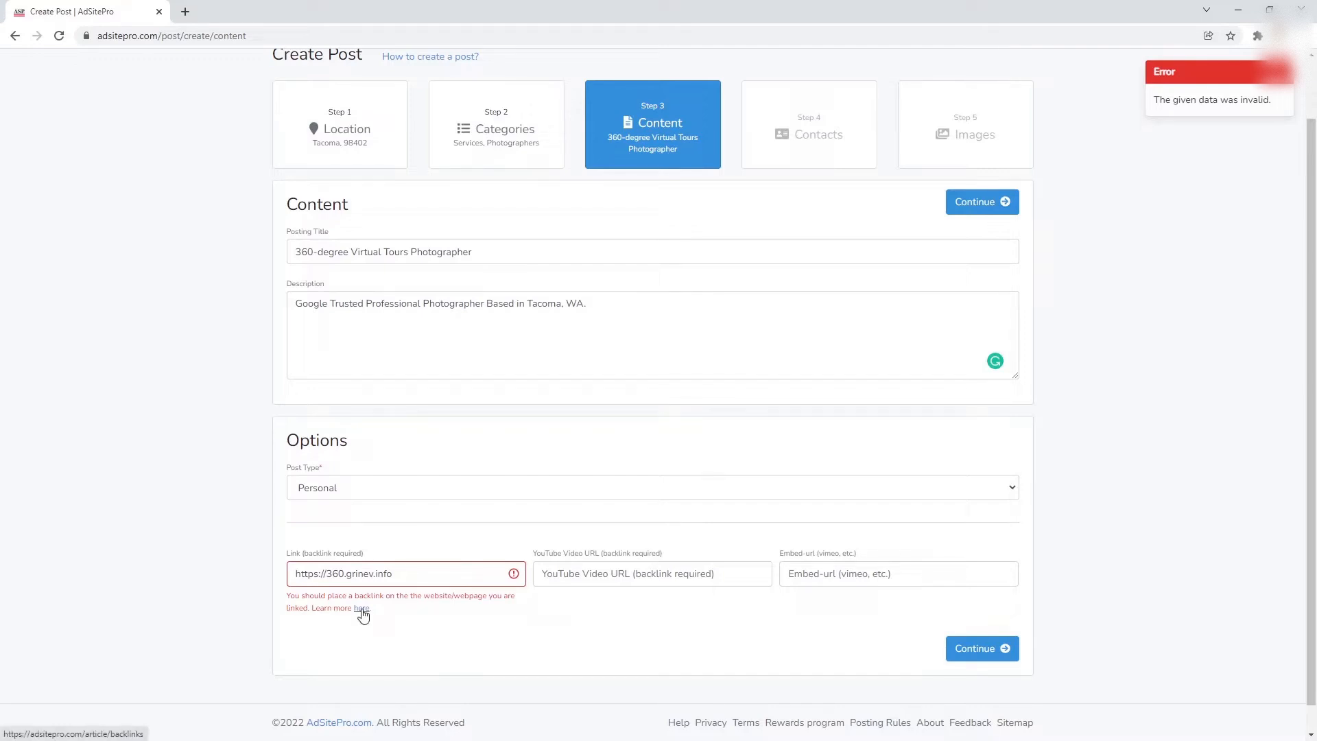
Step: Bring up the backlink examples page and the 360.grinev.info website in separate tabs
click(361, 608)
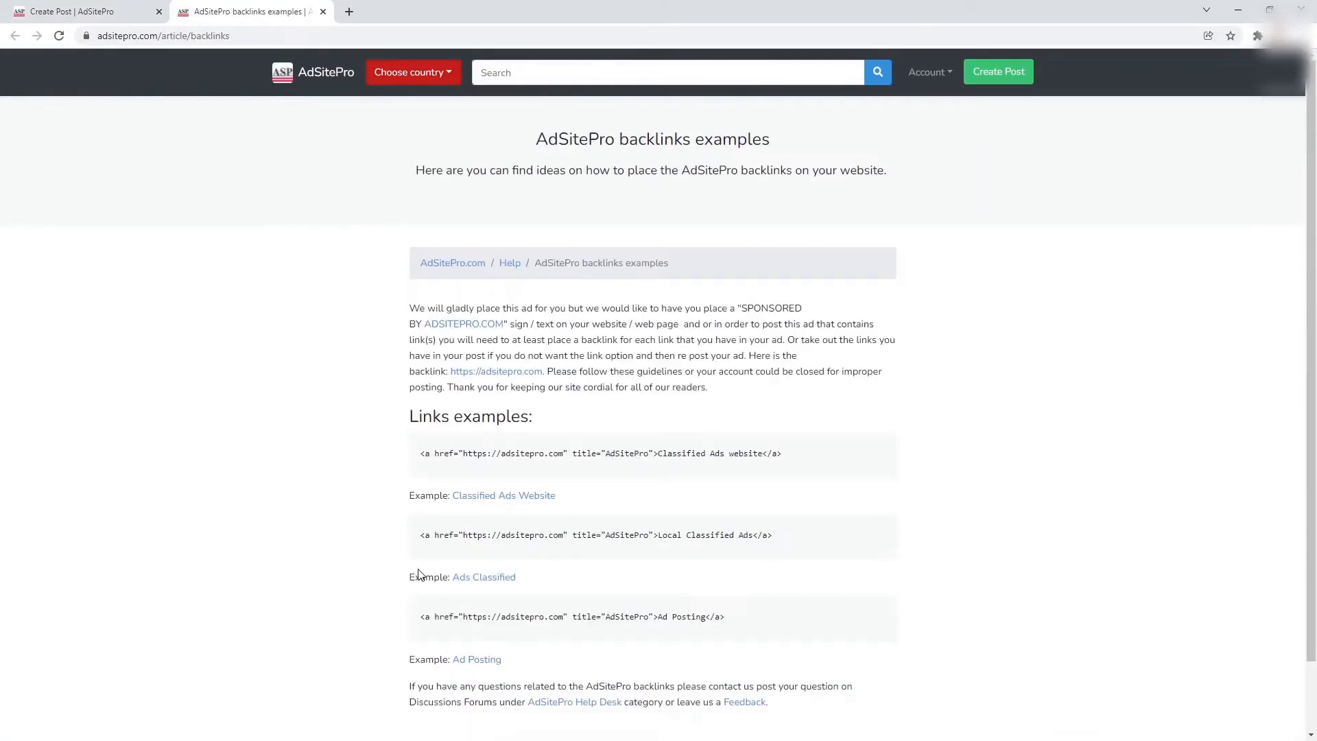
click(75, 11)
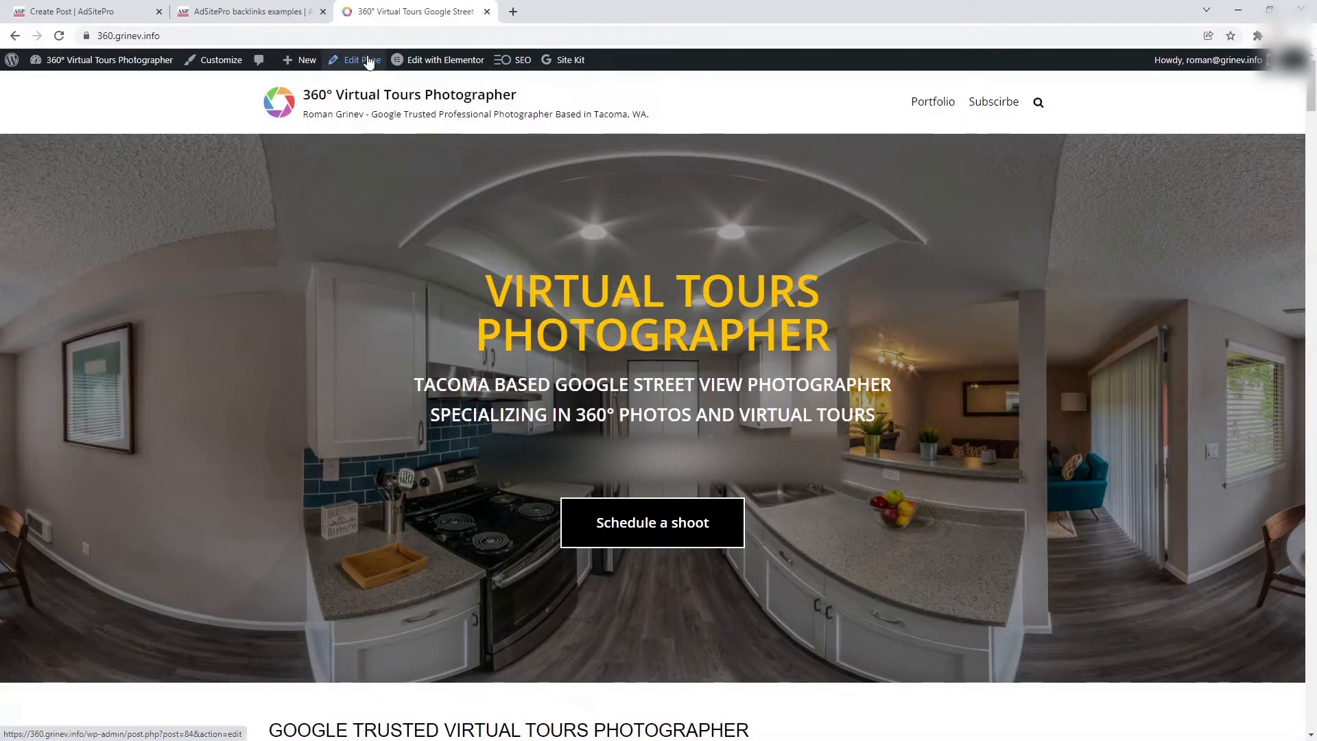
Step: Edit the home page in Elementor and copy the backlink from the examples page
click(444, 59)
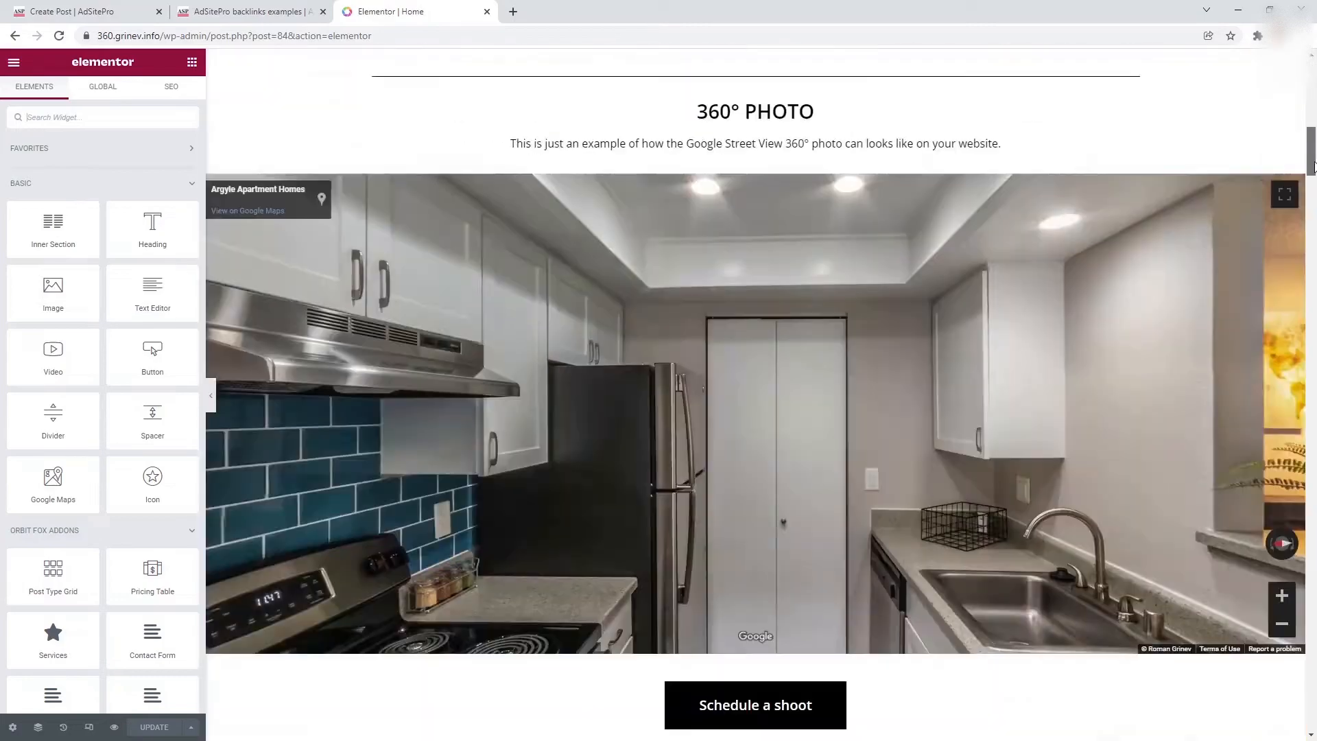
scroll(down, 3)
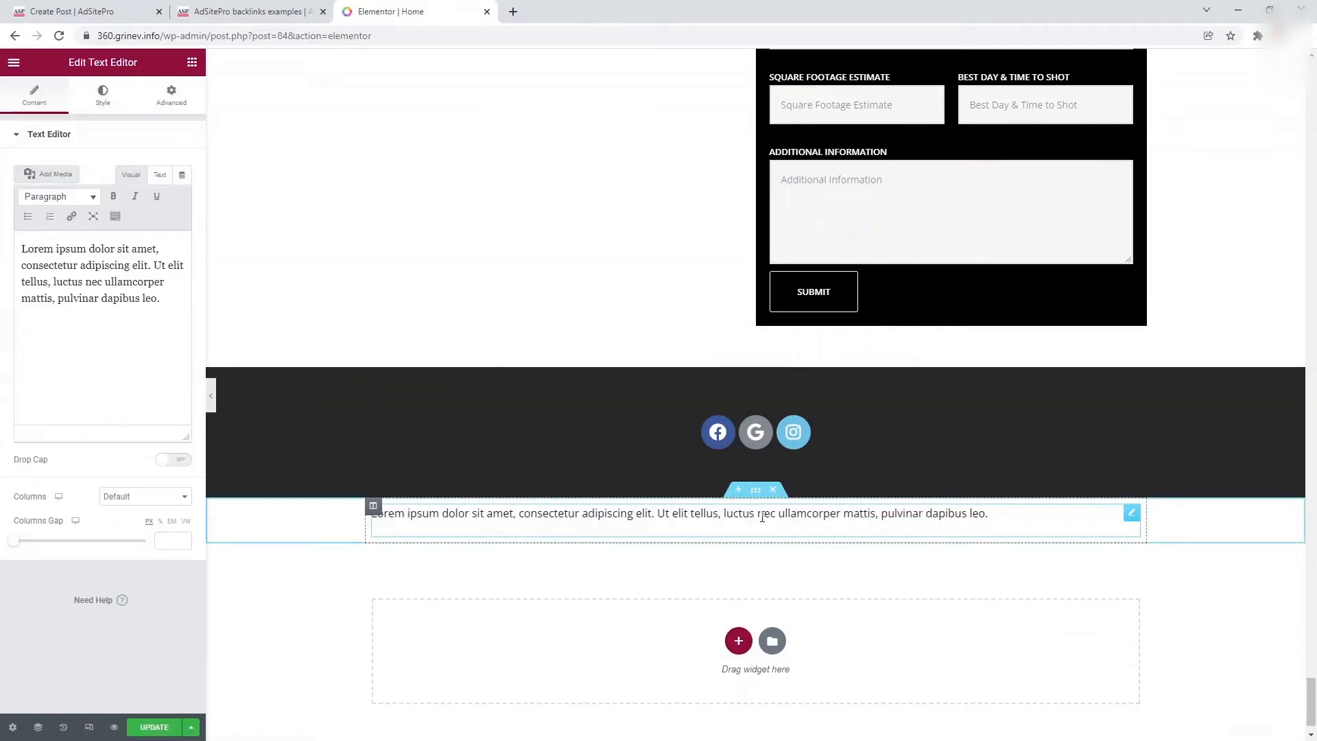
click(245, 11)
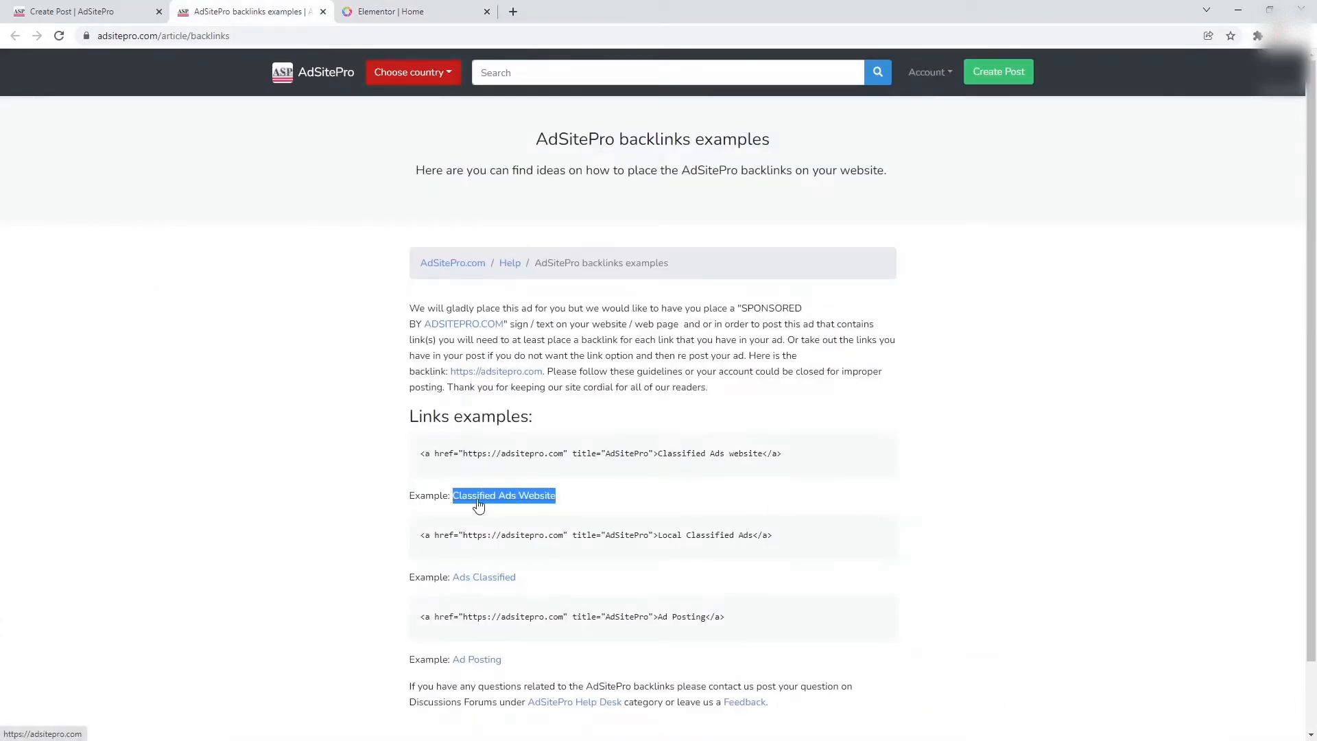
click(412, 11)
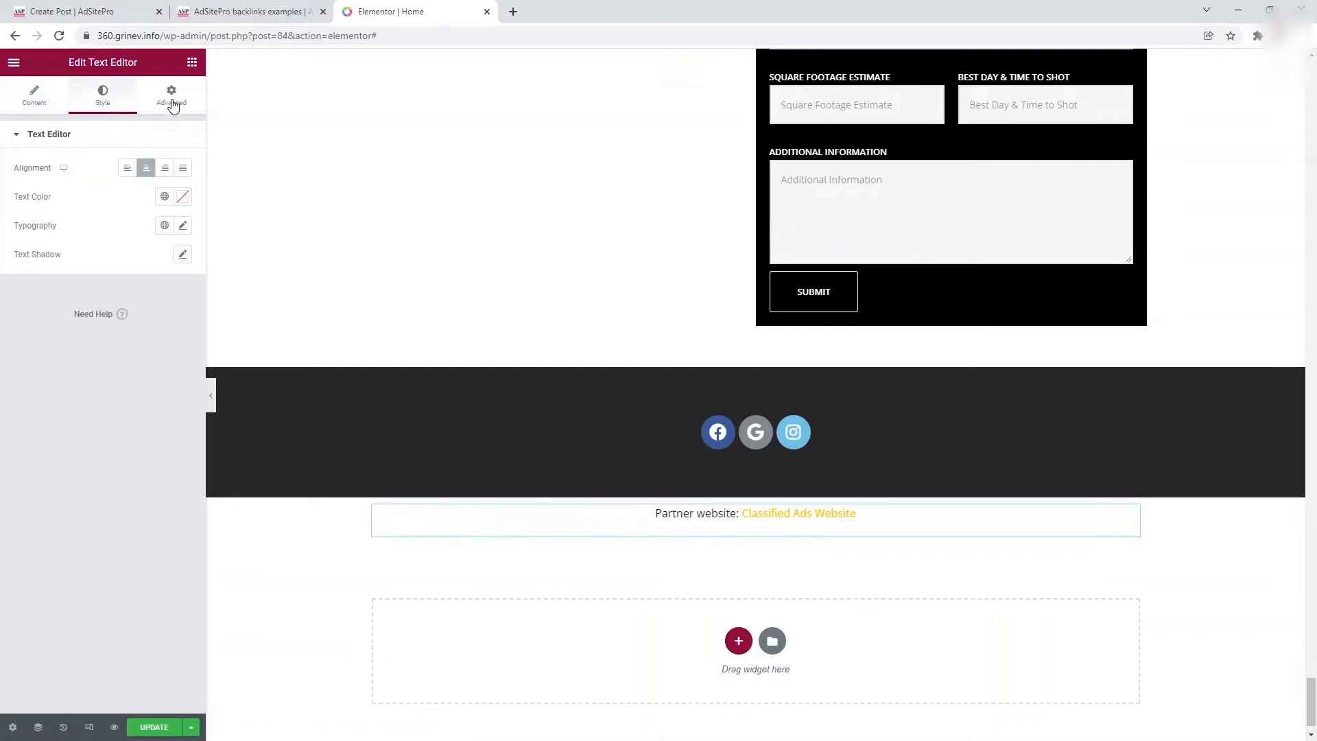
Step: Give the 'Partner website: Classified Ads Website' block top margin 20, publish, and return to the ad form
click(170, 95)
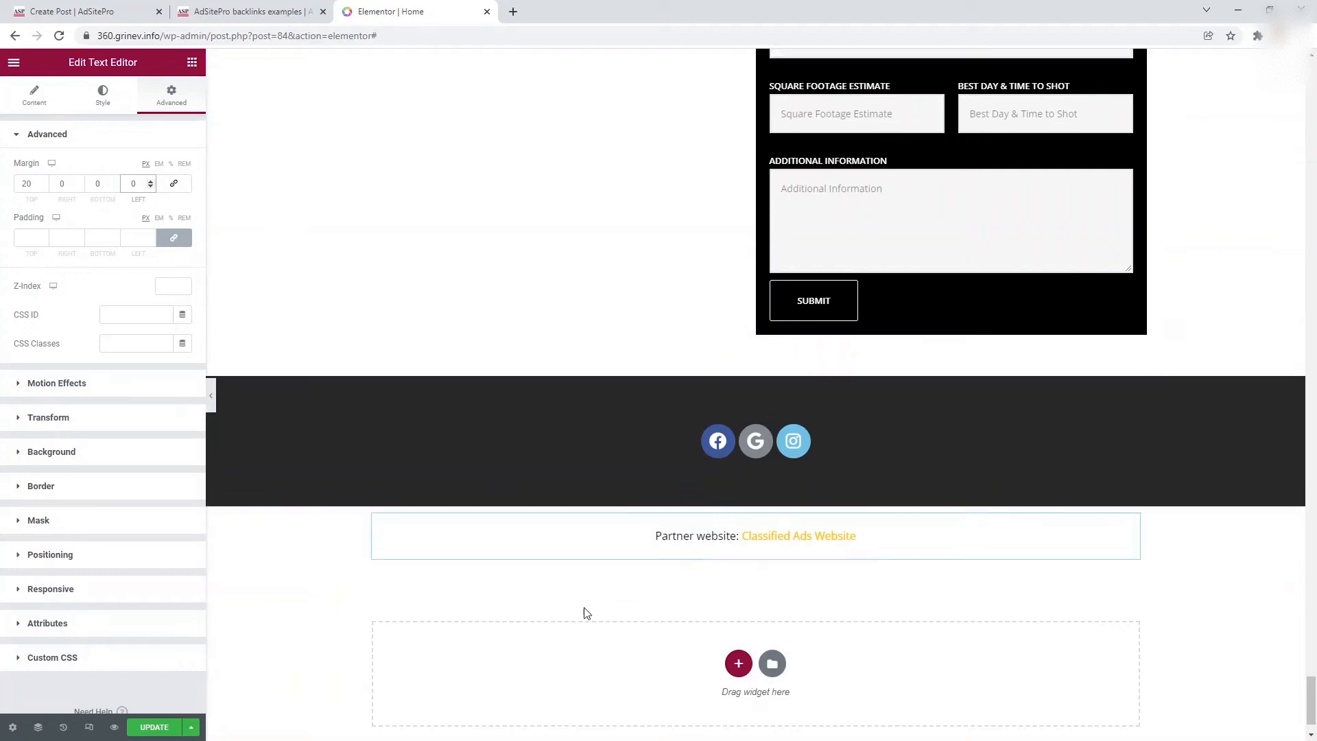
click(154, 727)
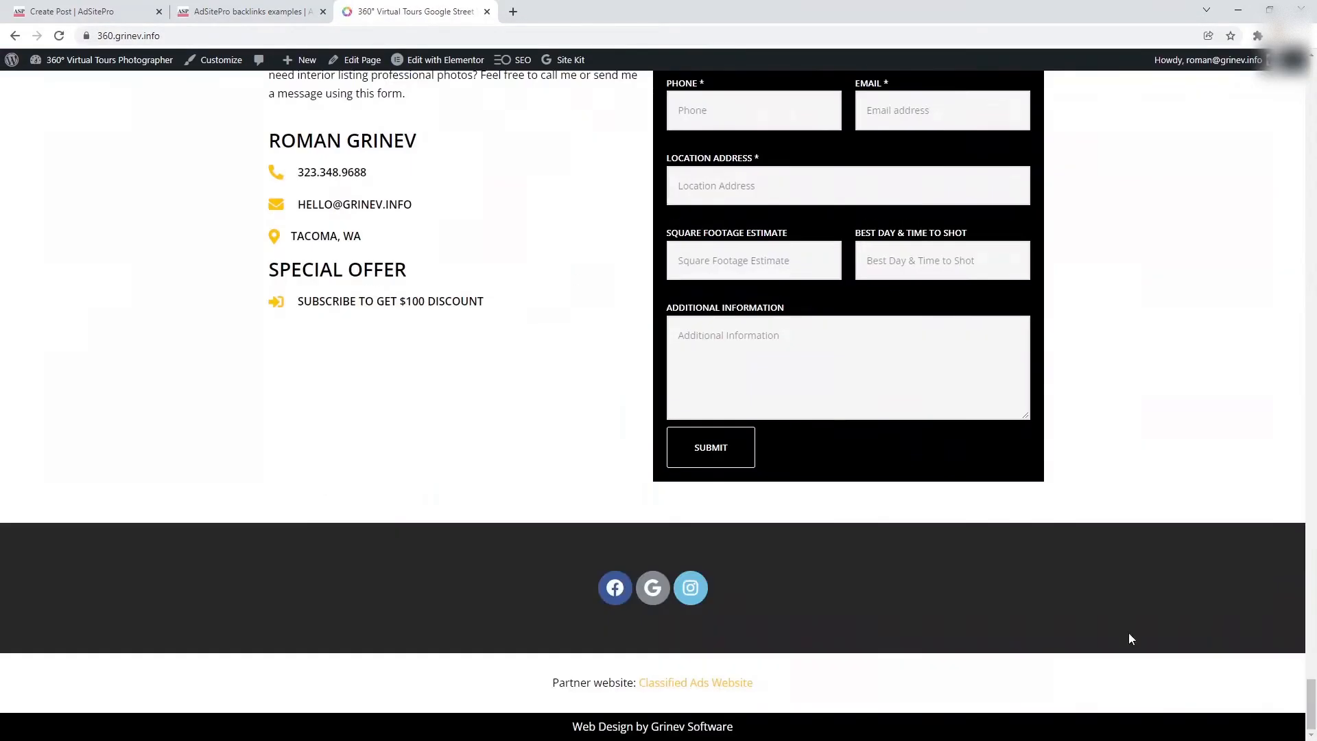
click(695, 682)
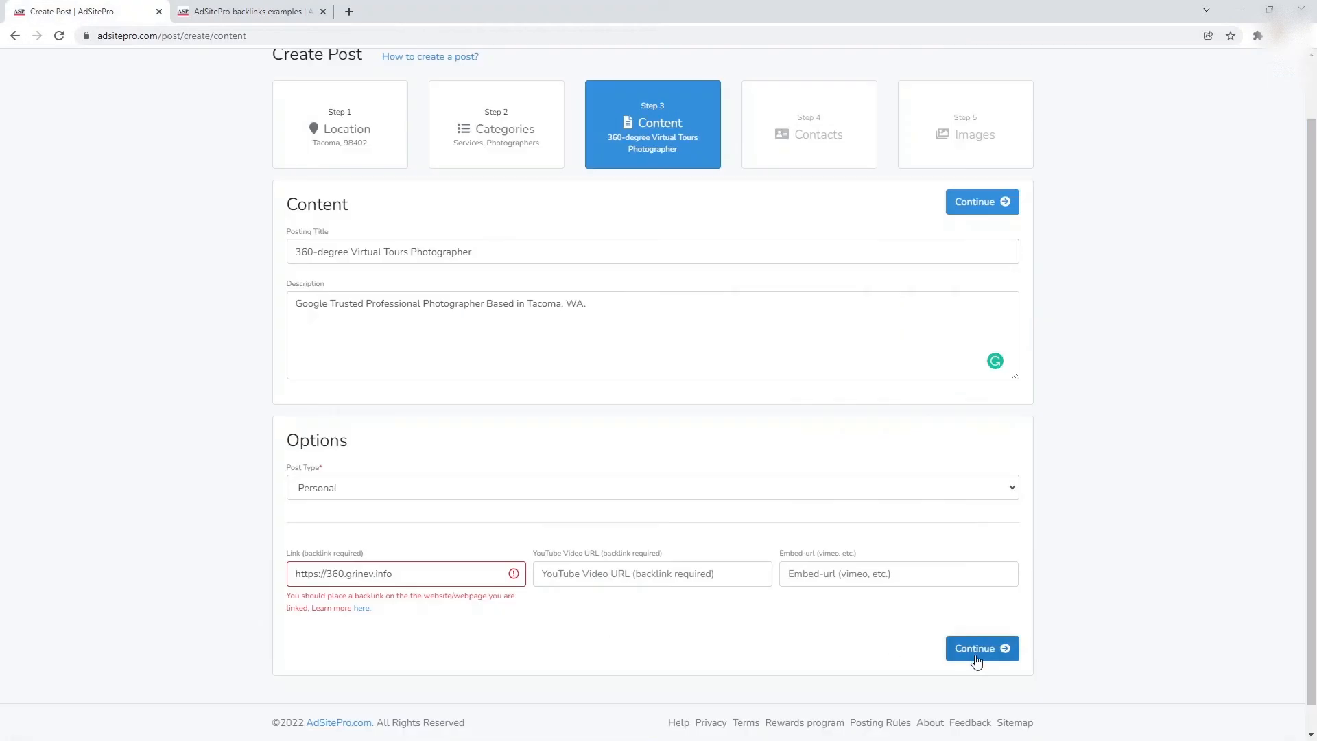
click(979, 648)
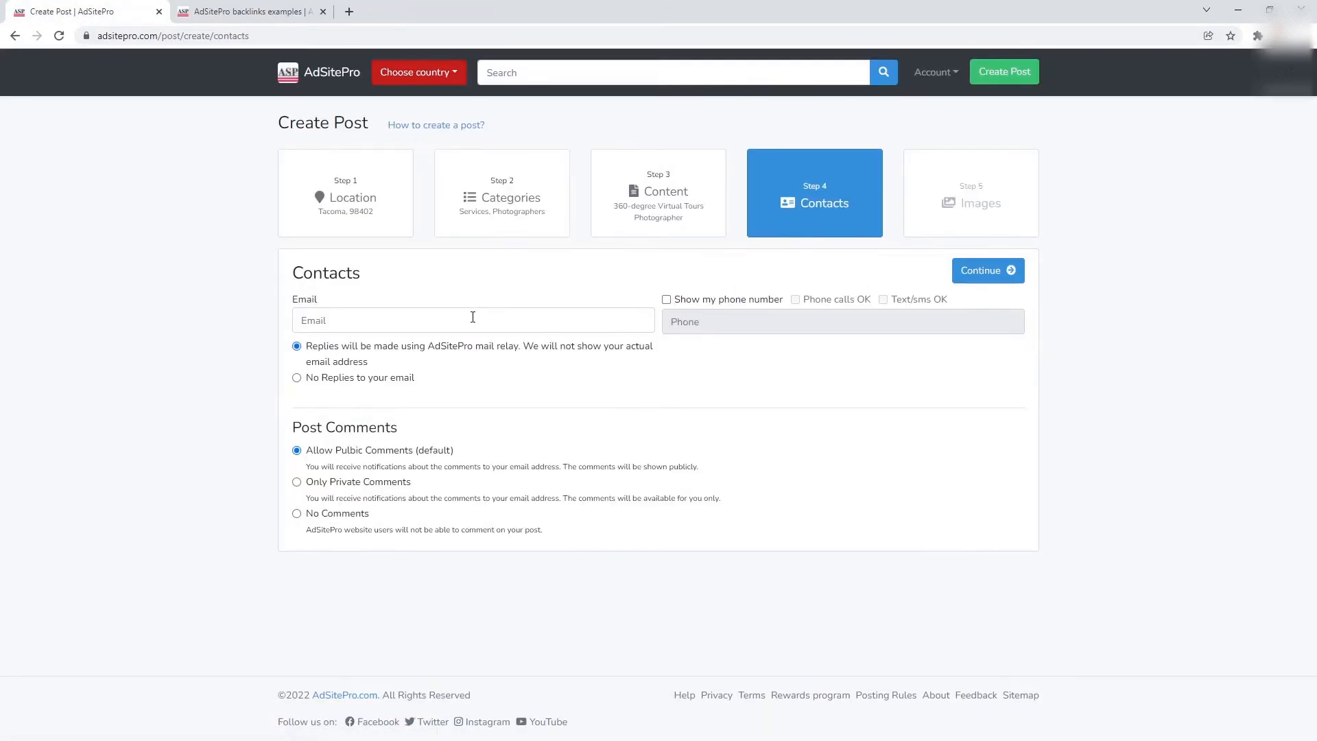
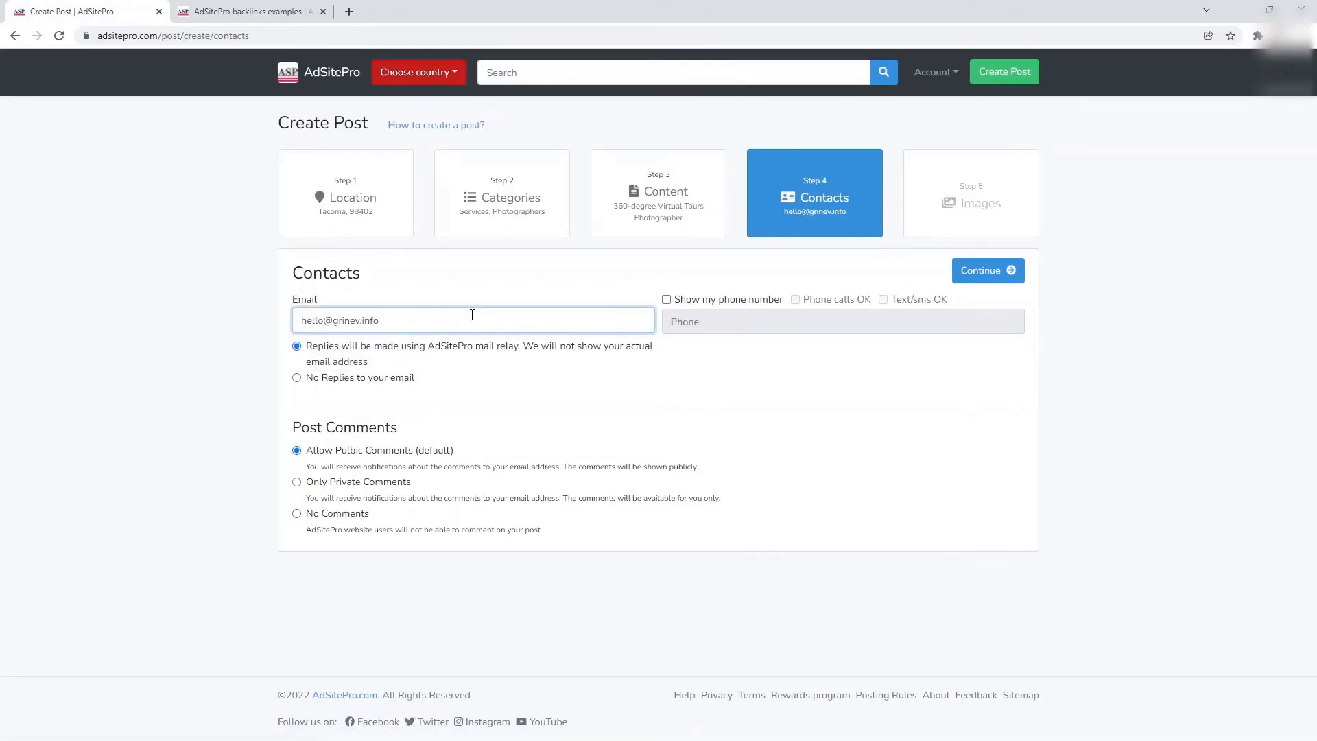
click(667, 300)
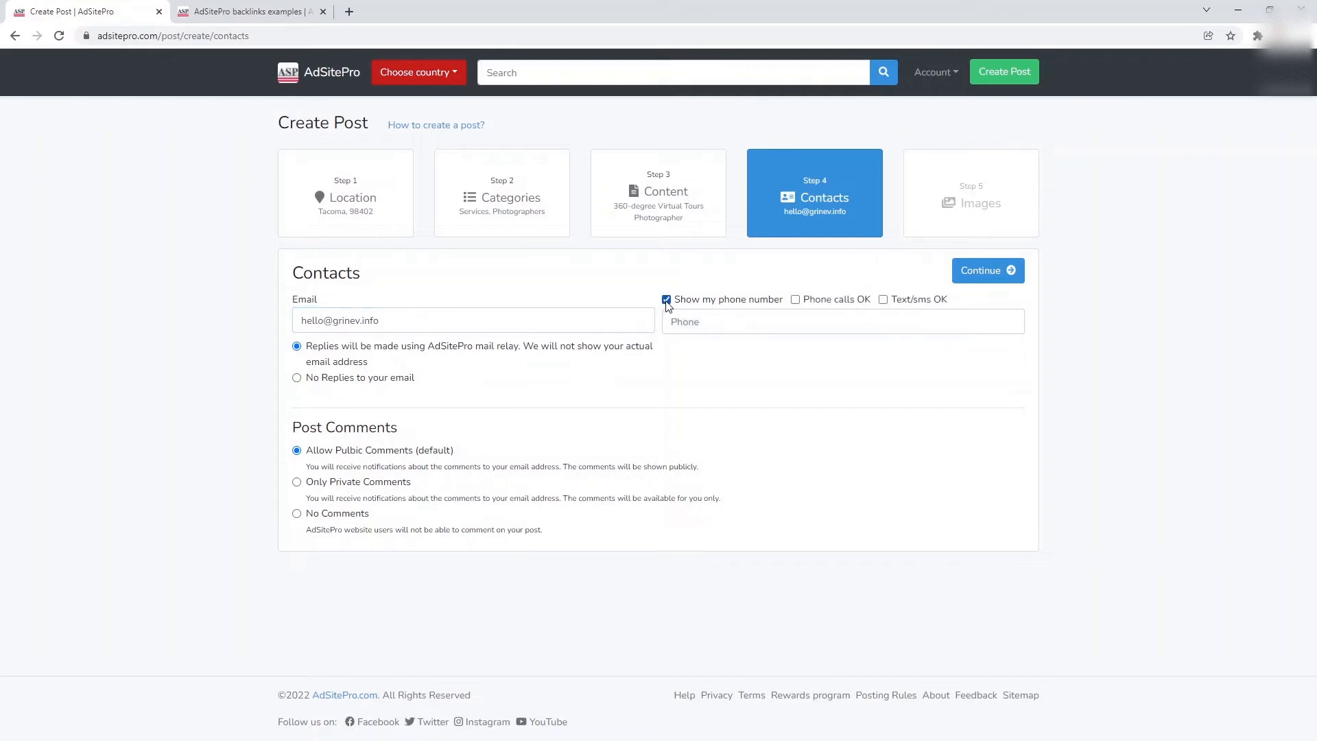
click(665, 299)
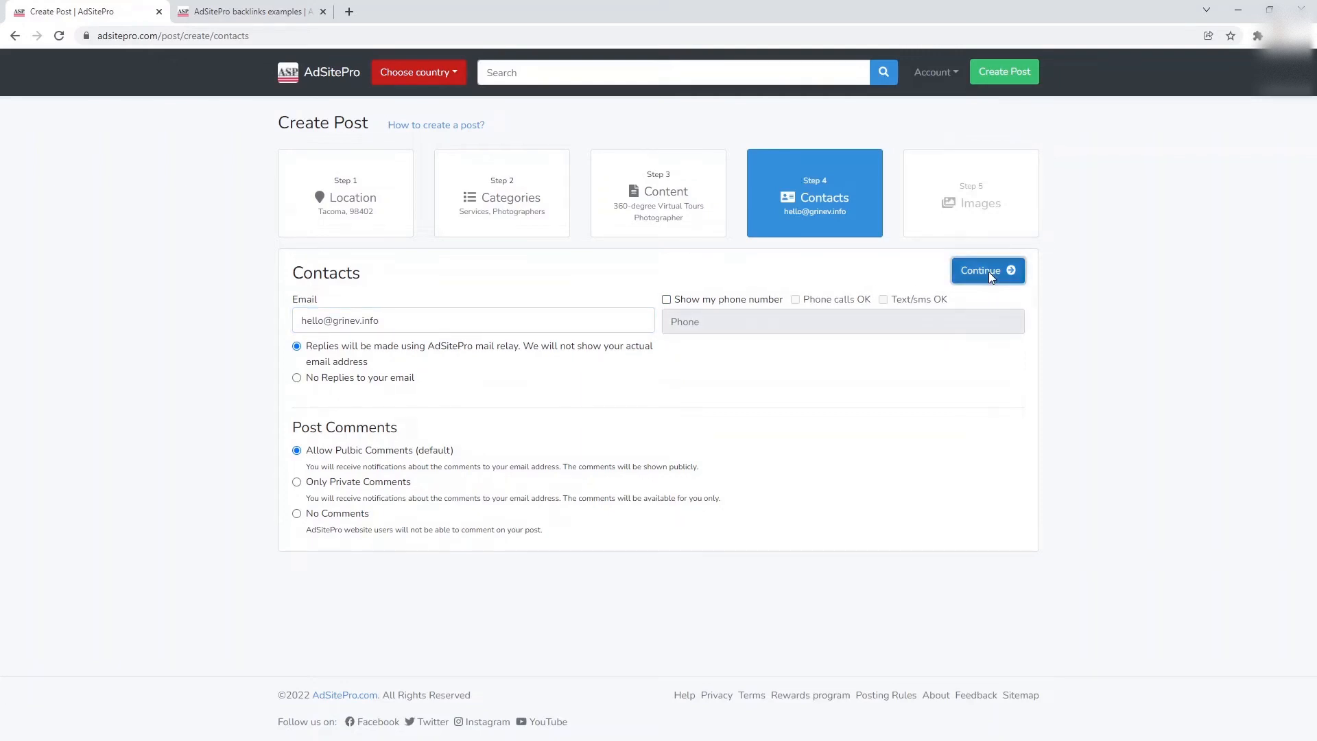
Step: Upload one picture for the ad and save it for review
click(986, 270)
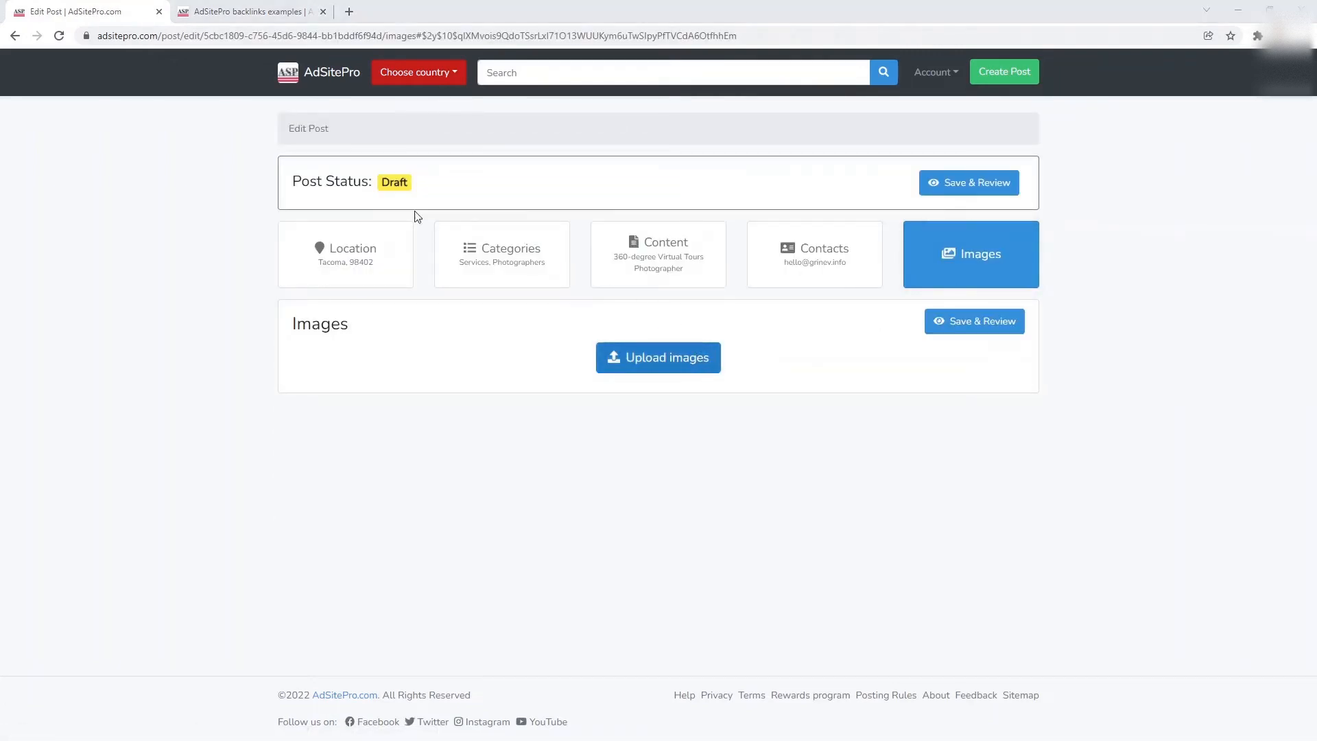
click(658, 356)
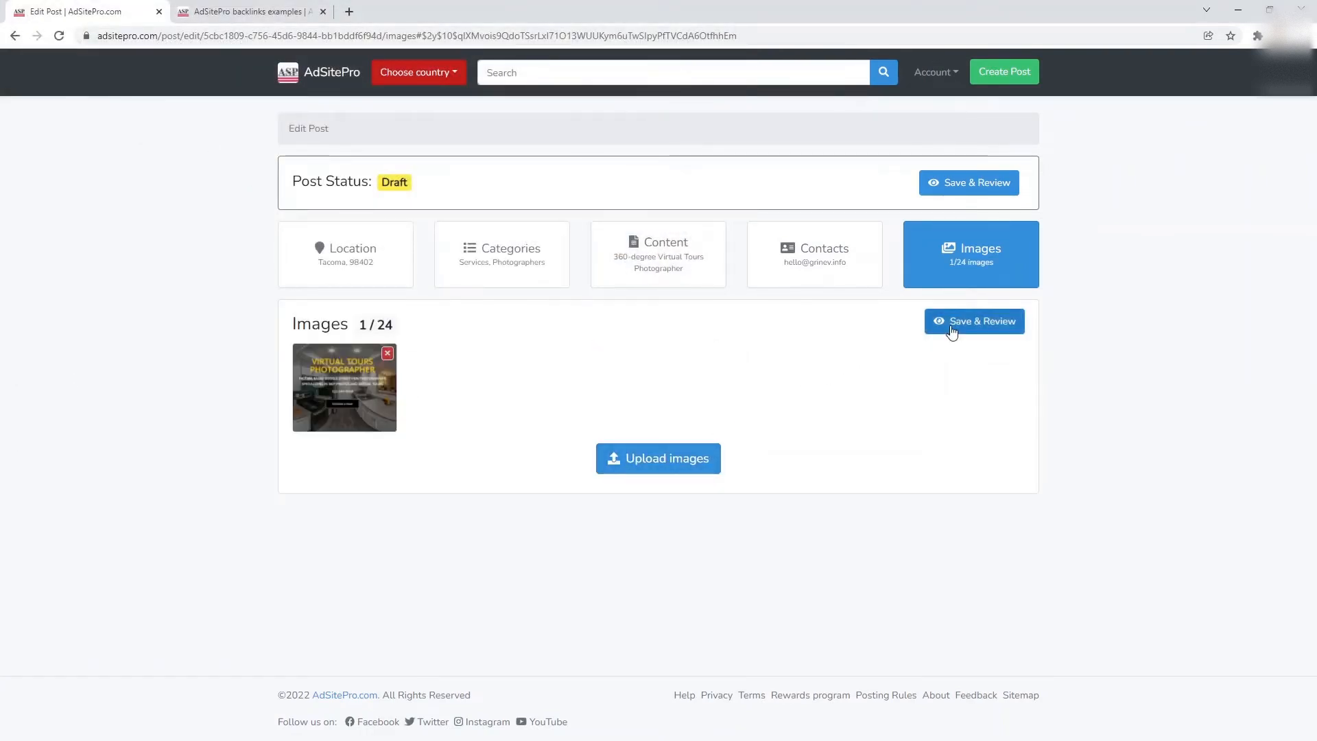
click(974, 321)
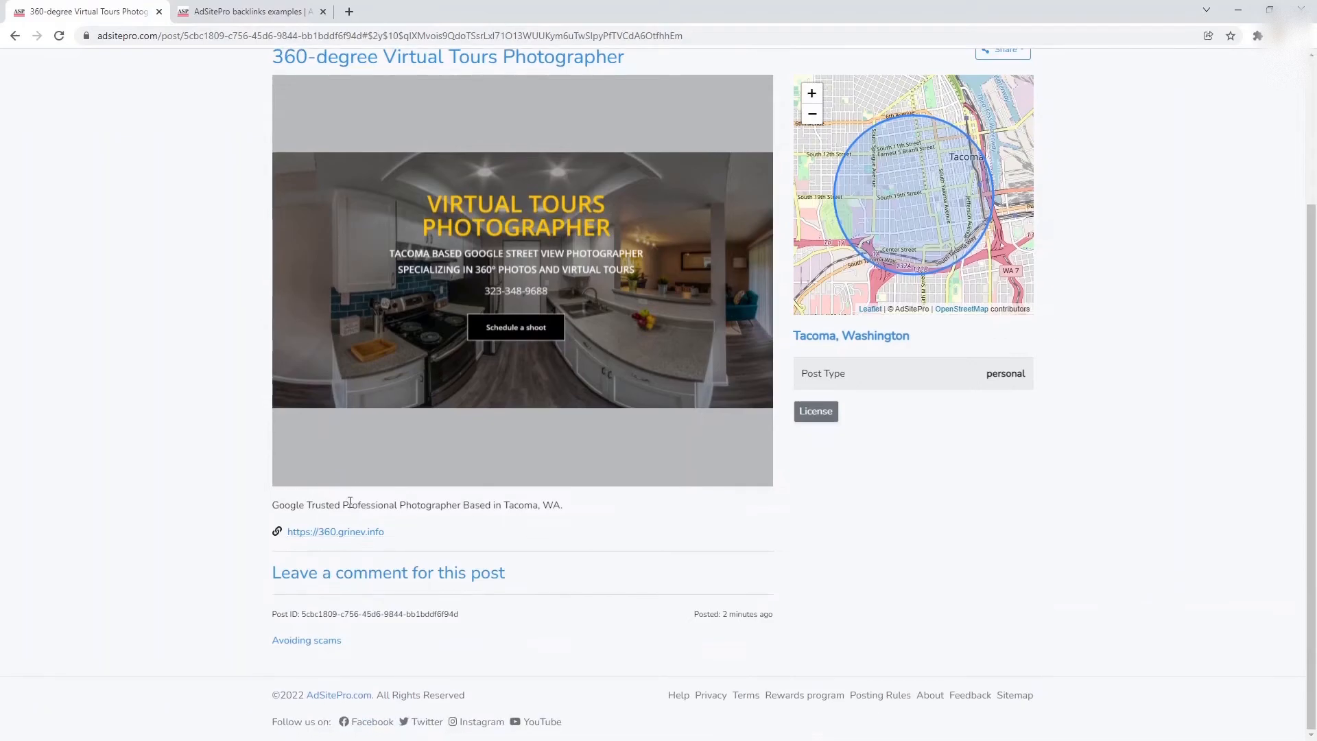
Step: Publish the draft ad from the green Publish button at the top of the preview
click(335, 531)
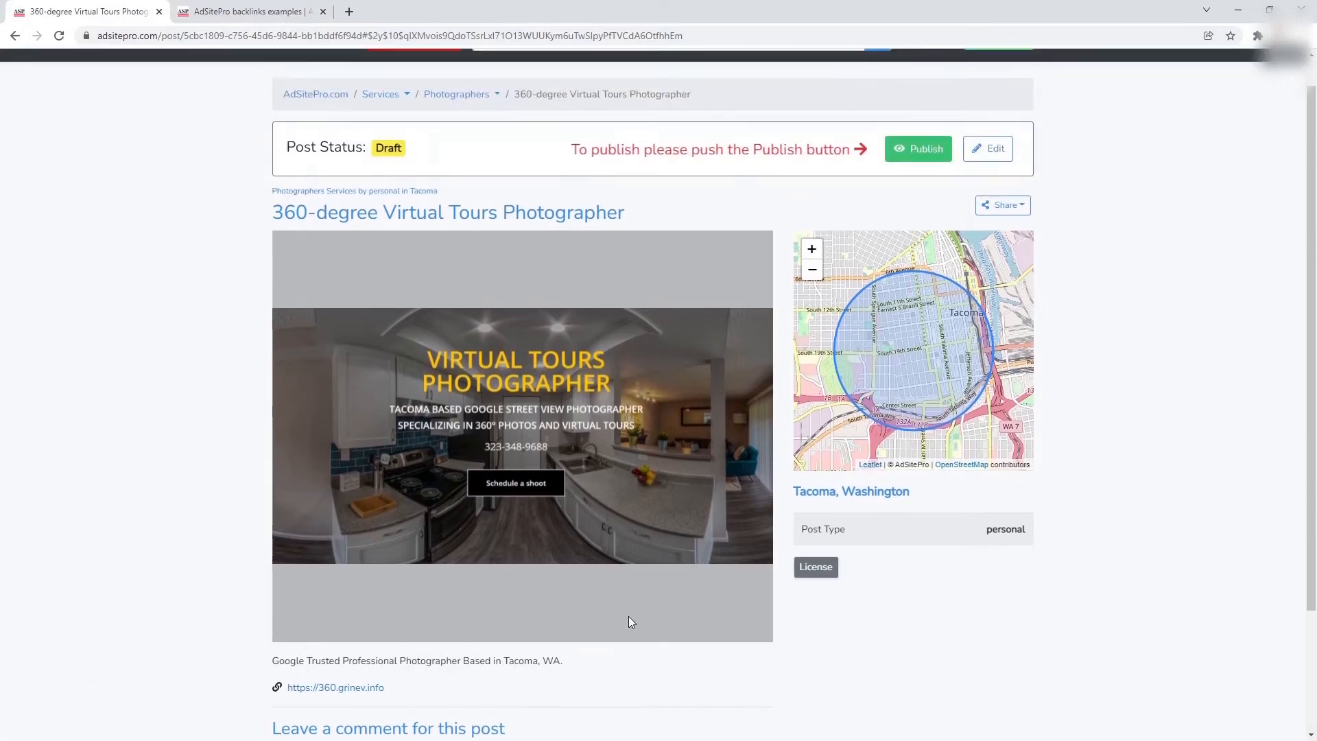
scroll(up, 3)
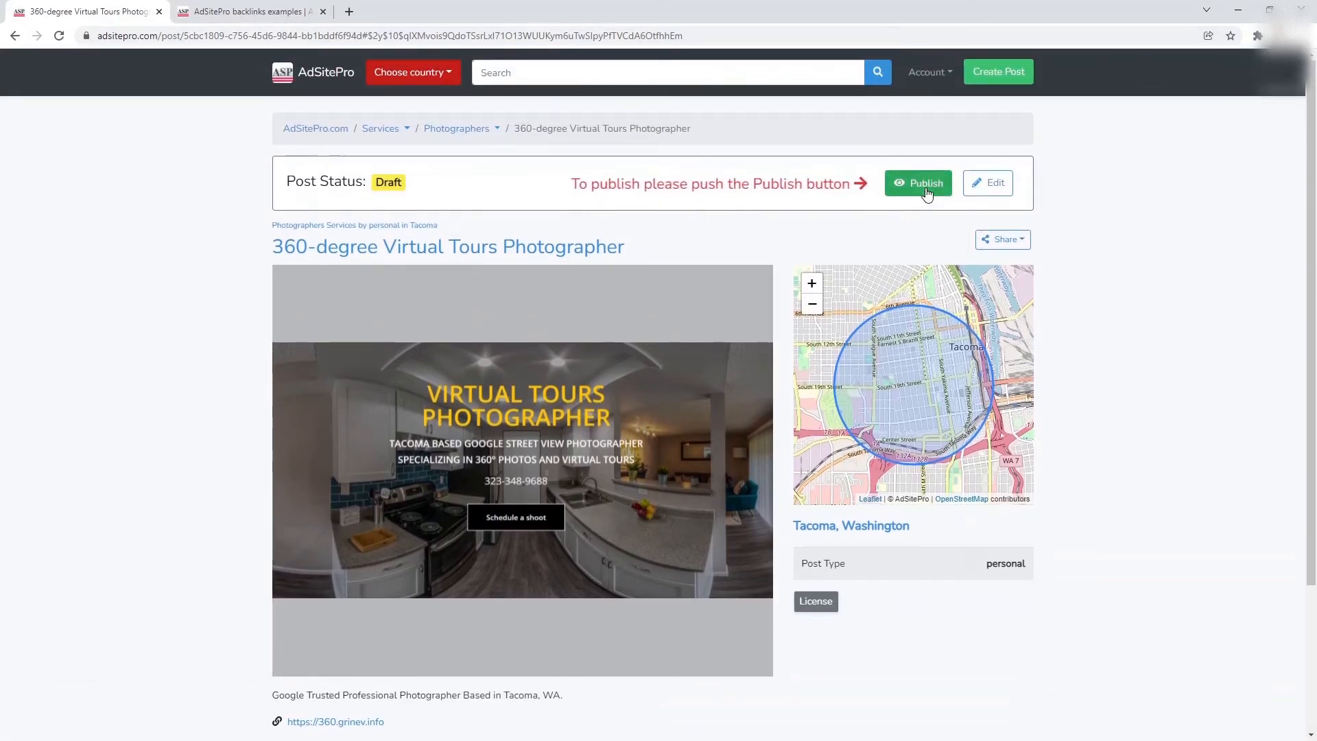
click(917, 182)
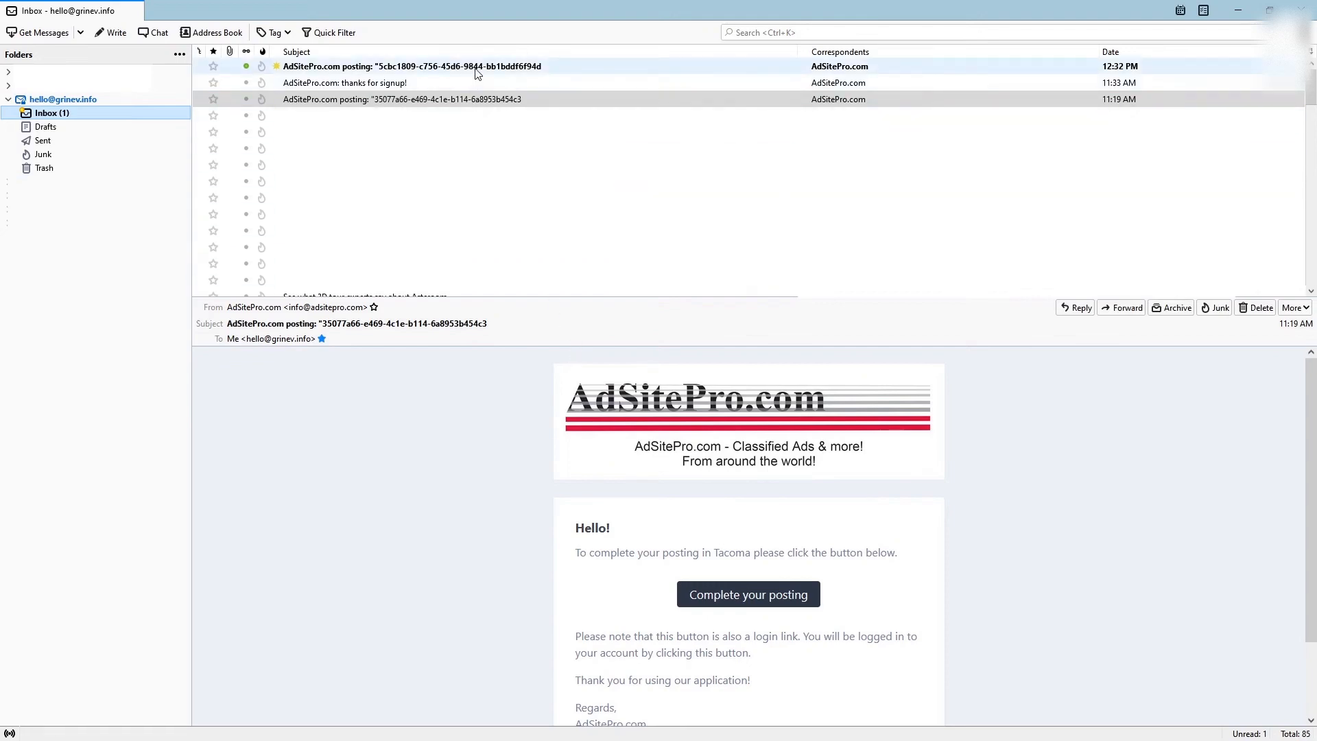
Step: Complete the posting from the new AdSitePro email so the ad becomes Active
click(411, 66)
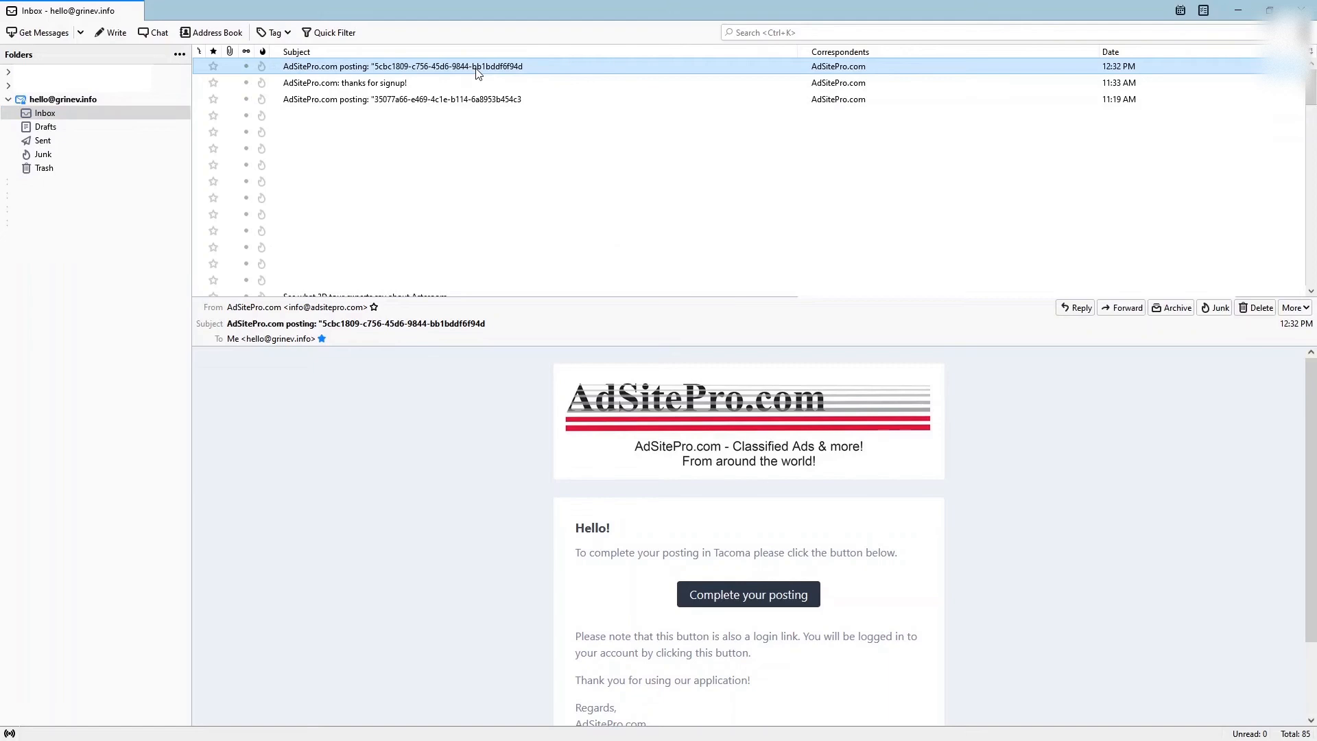
scroll(down, 3)
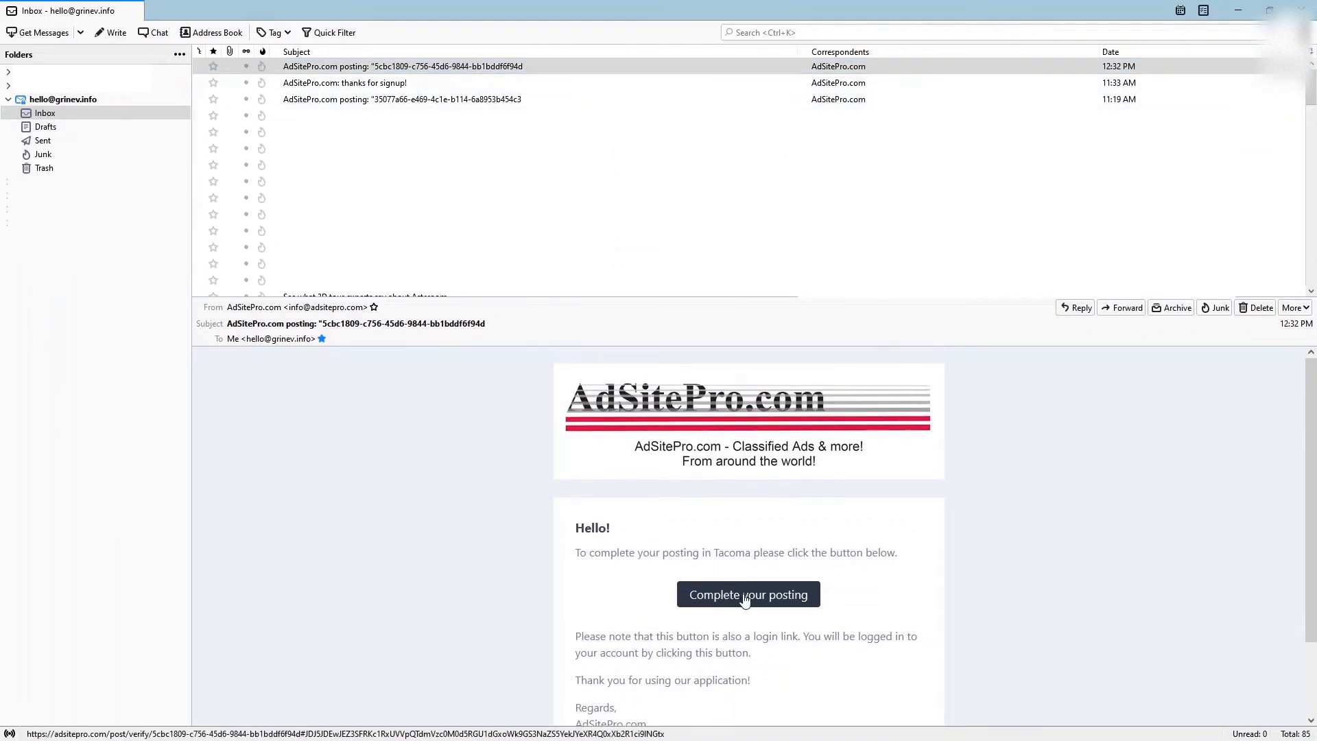
click(748, 594)
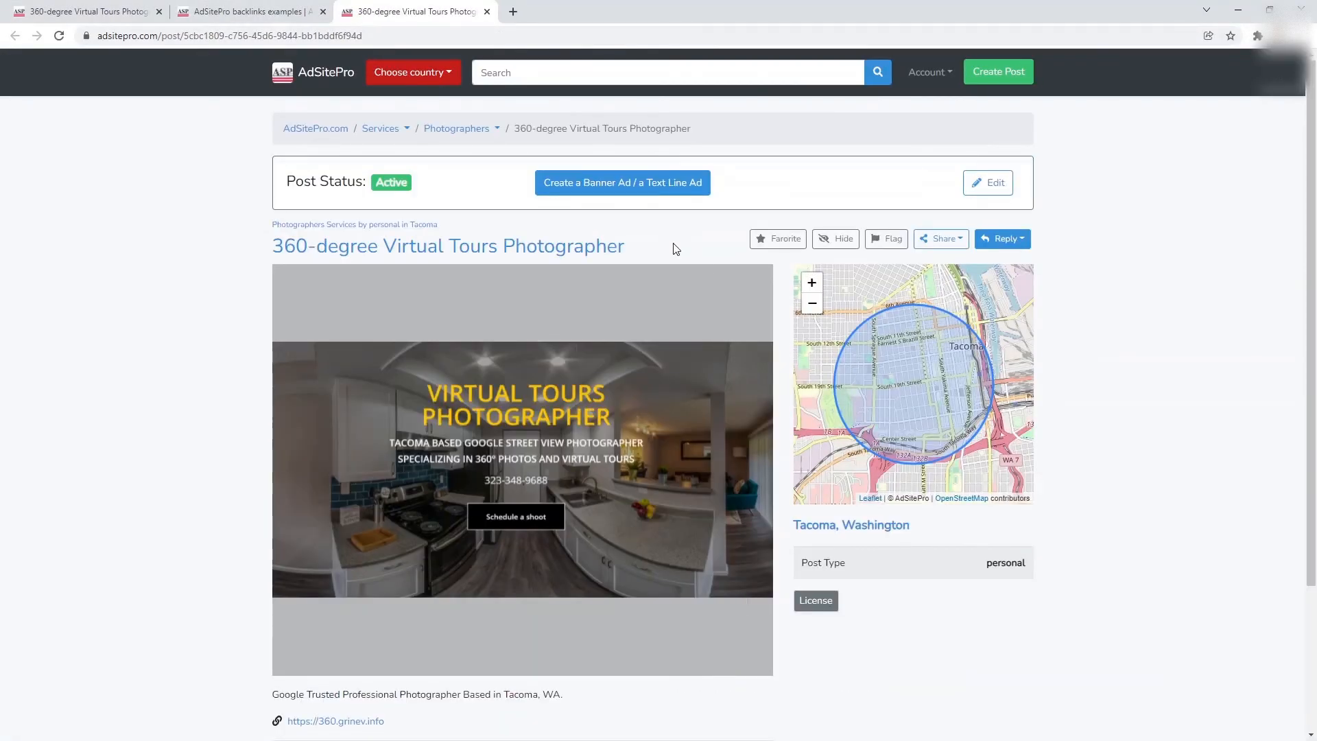
scroll(down, 3)
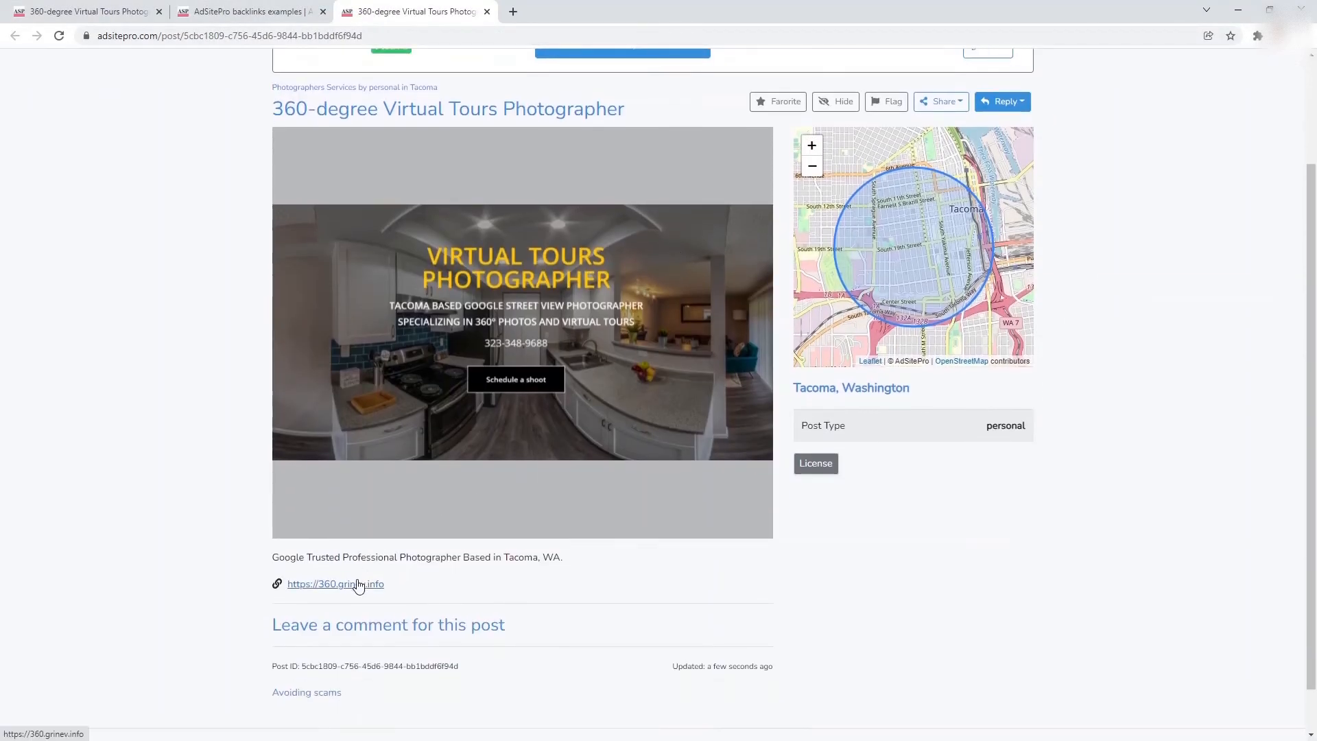
click(335, 585)
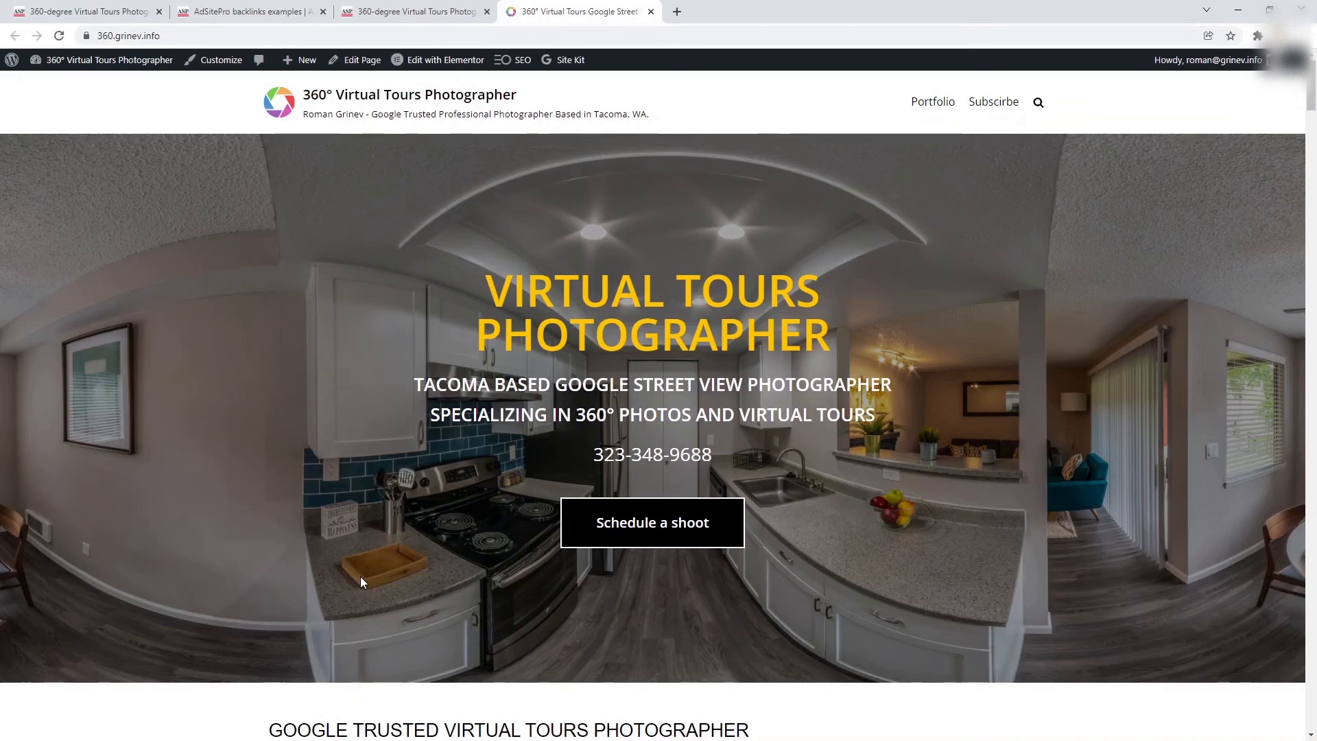